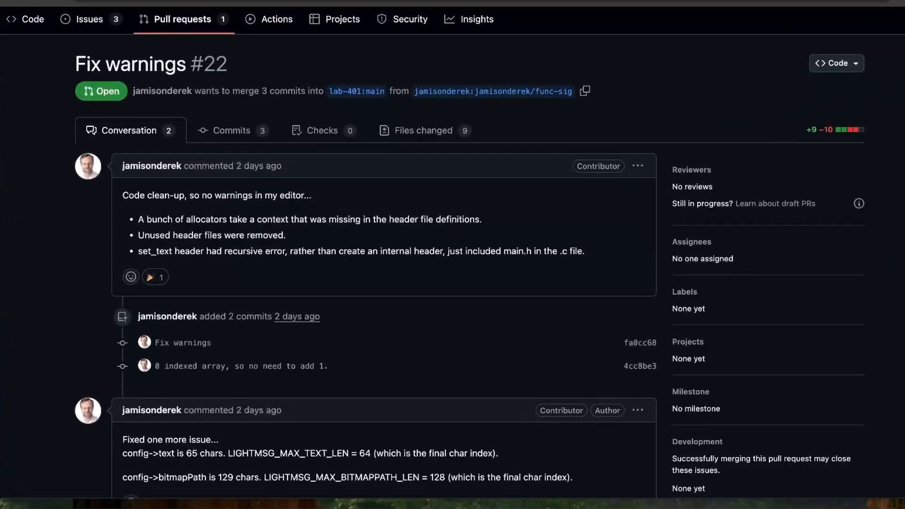
# Open 'Compare & pull request' for the pushed branch and scroll the comparison form
pyautogui.scroll(-3)
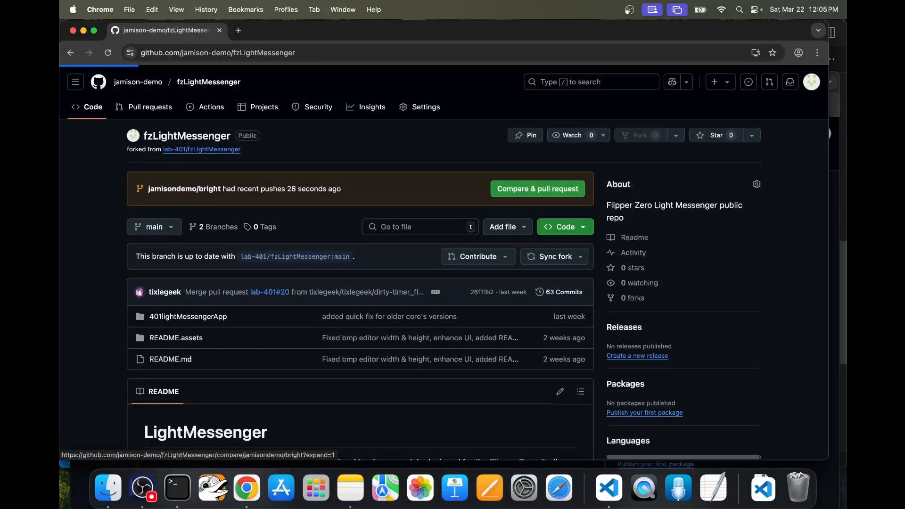
pyautogui.click(536, 189)
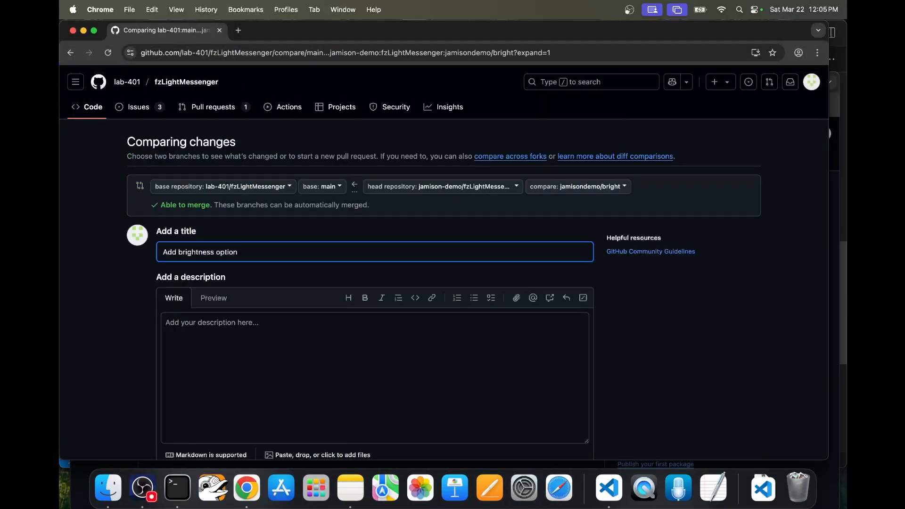
pyautogui.scroll(-3)
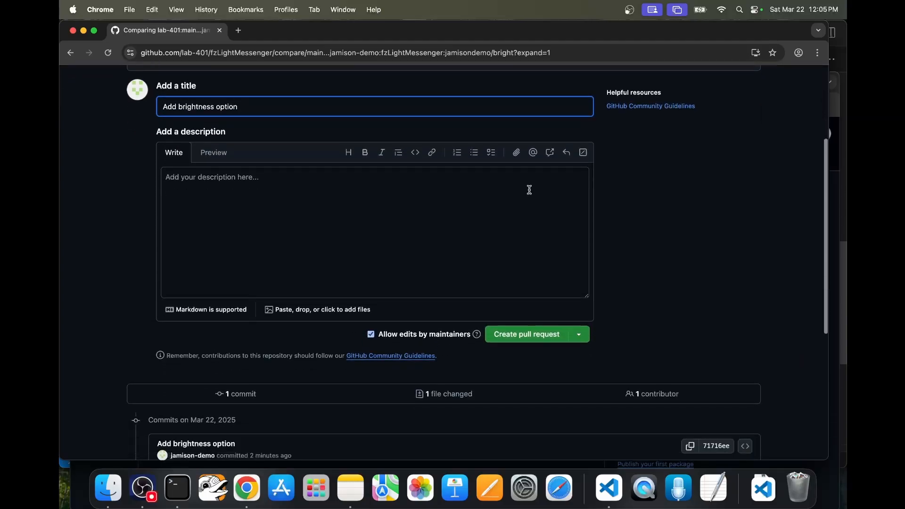
pyautogui.scroll(-3)
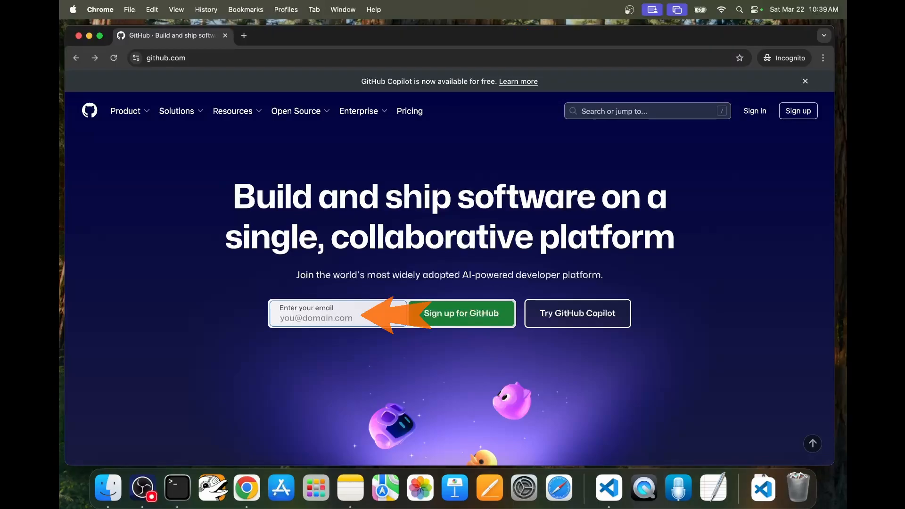
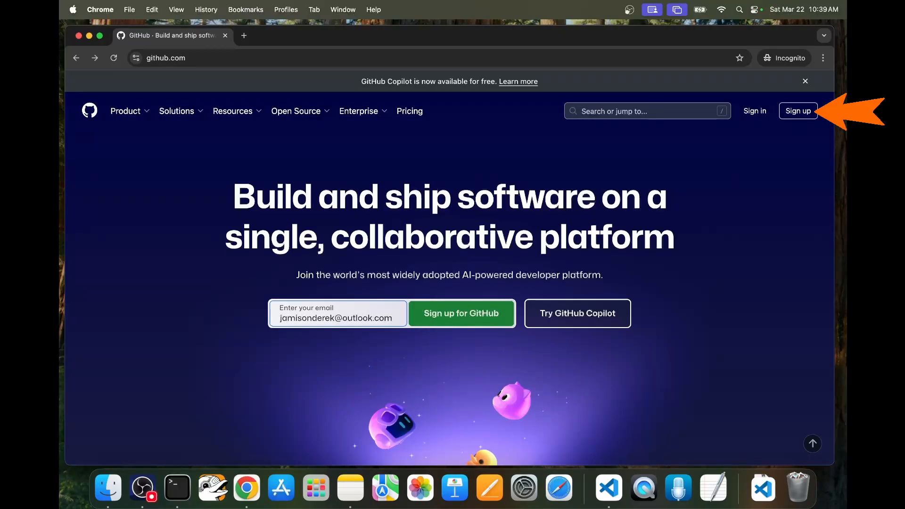
# Sign up with email 'jamiso…', a password and username 'jamison-demo', then submit
pyautogui.click(797, 111)
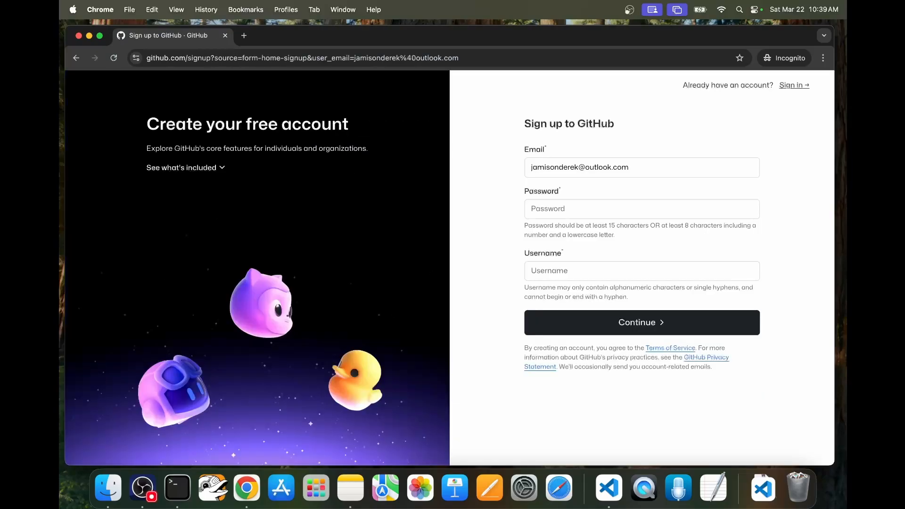
pyautogui.write('•')
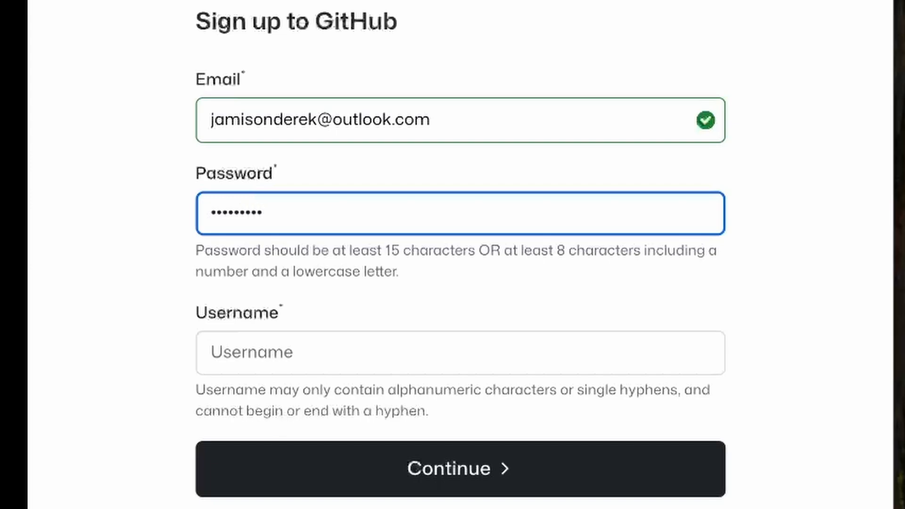
pyautogui.click(460, 352)
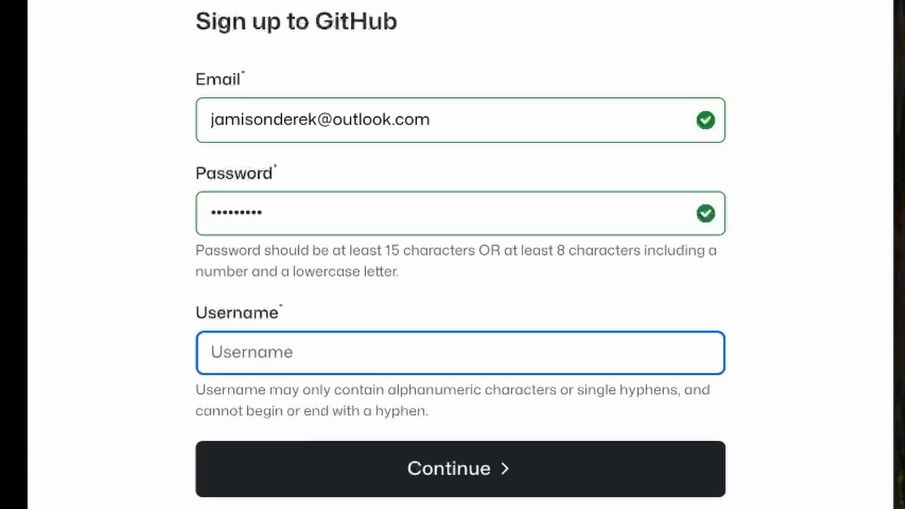
pyautogui.write('jamison-')
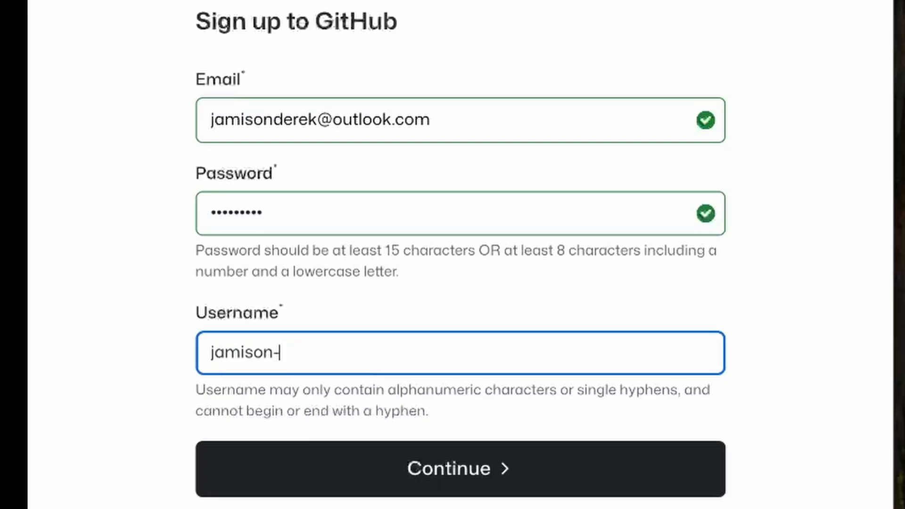
pyautogui.write('demo')
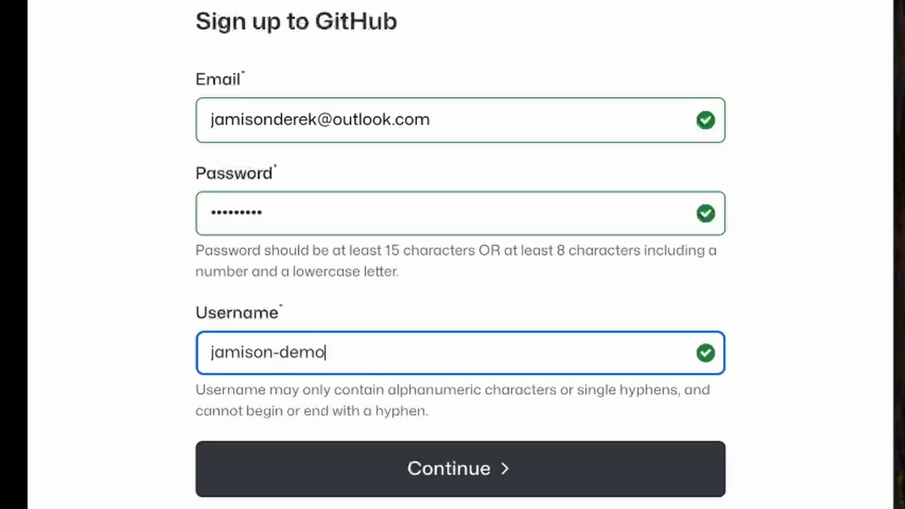
pyautogui.click(459, 468)
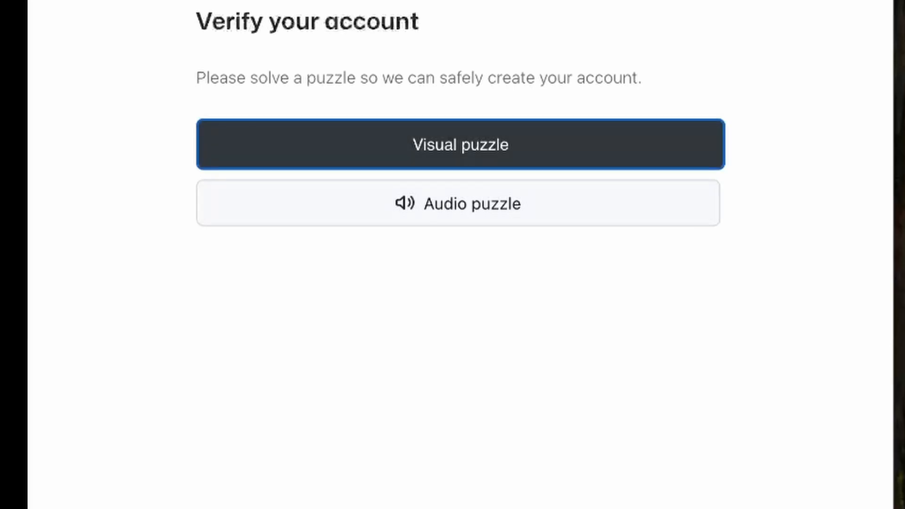
pyautogui.click(460, 145)
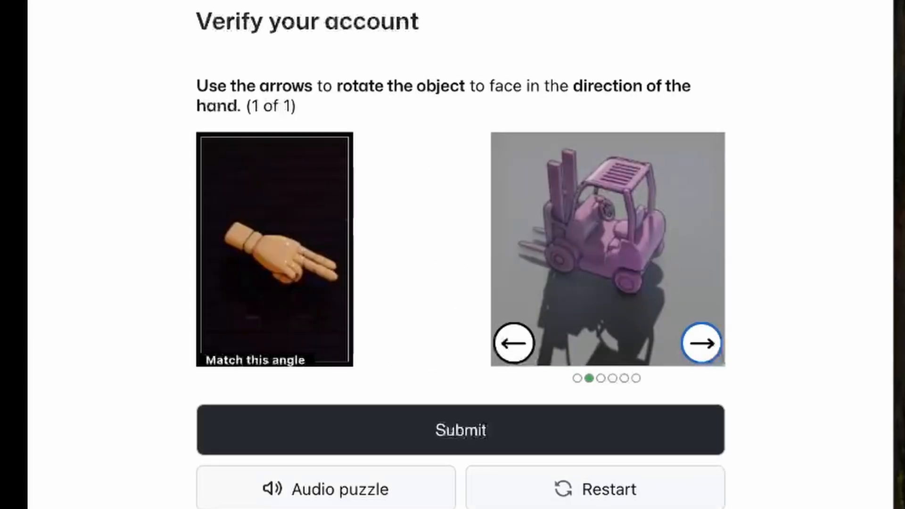
pyautogui.click(701, 344)
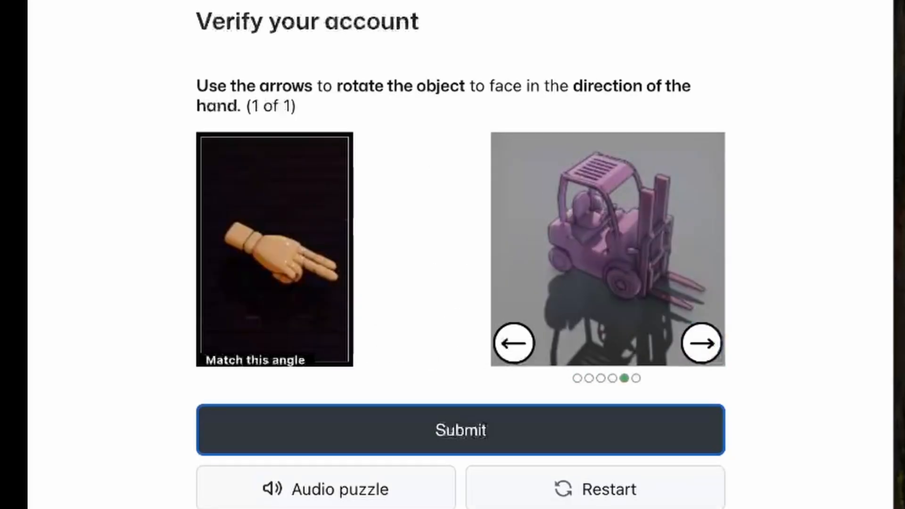
pyautogui.click(461, 429)
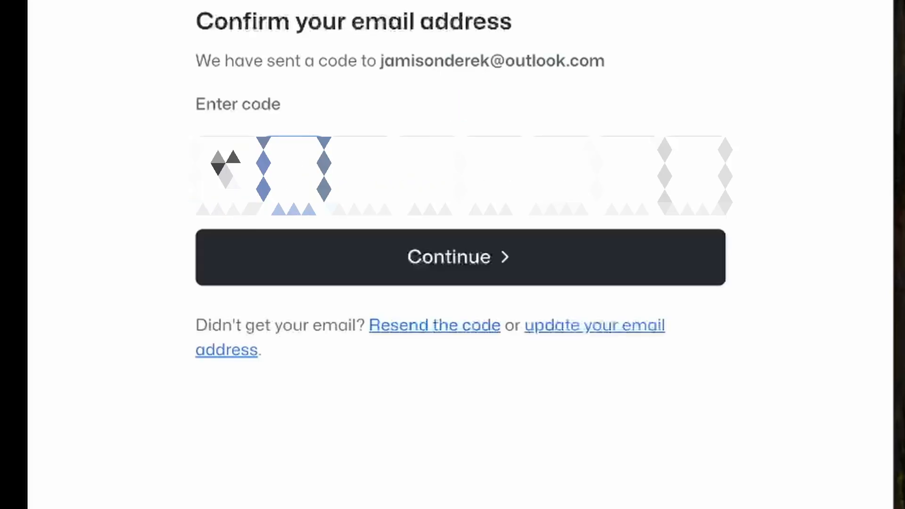
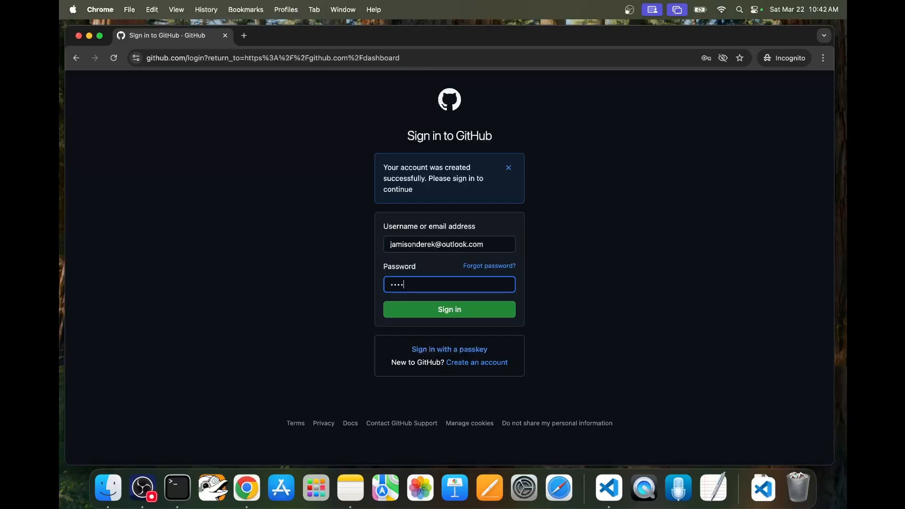
pyautogui.click(450, 310)
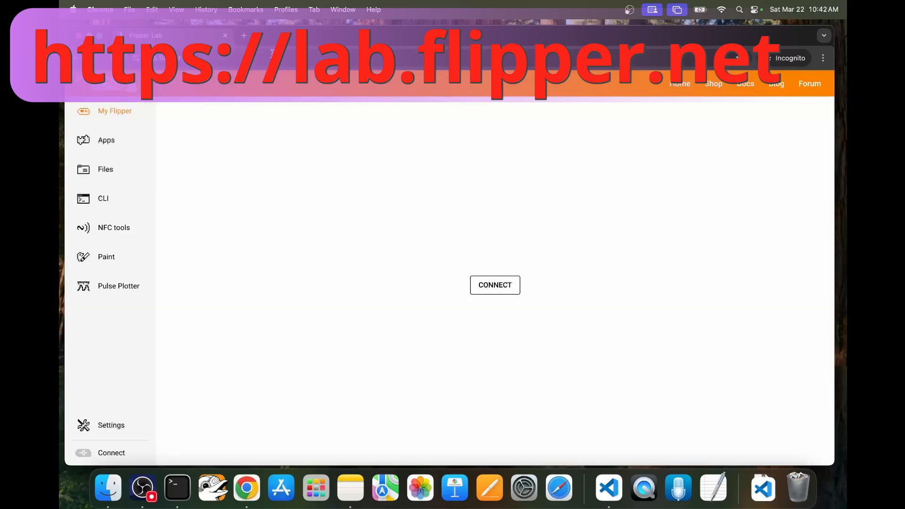
# Search Flipper Lab apps for 'lab401' and open Light Messenger's Repository link
pyautogui.click(106, 139)
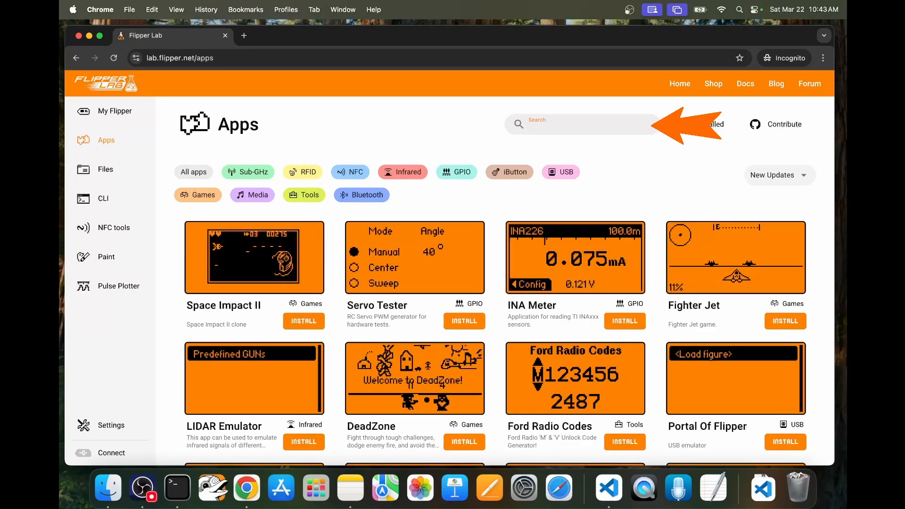
pyautogui.write('lab401')
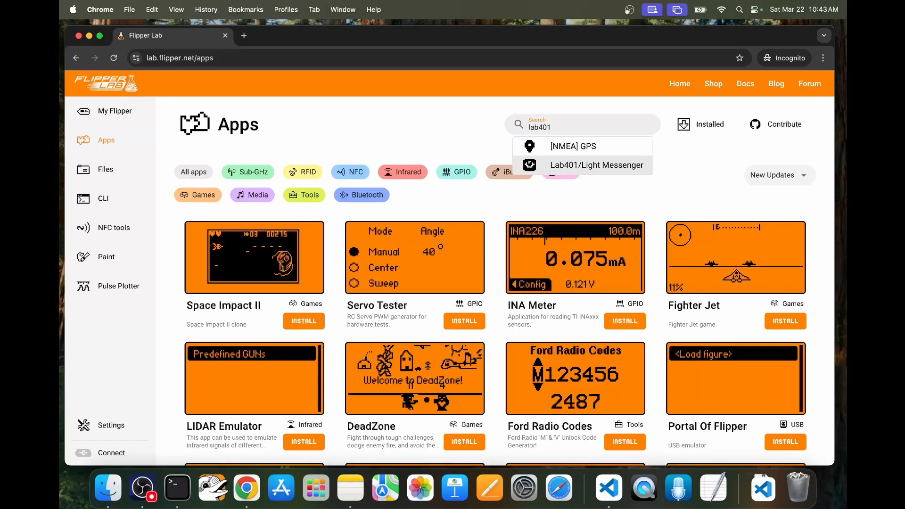
pyautogui.click(595, 165)
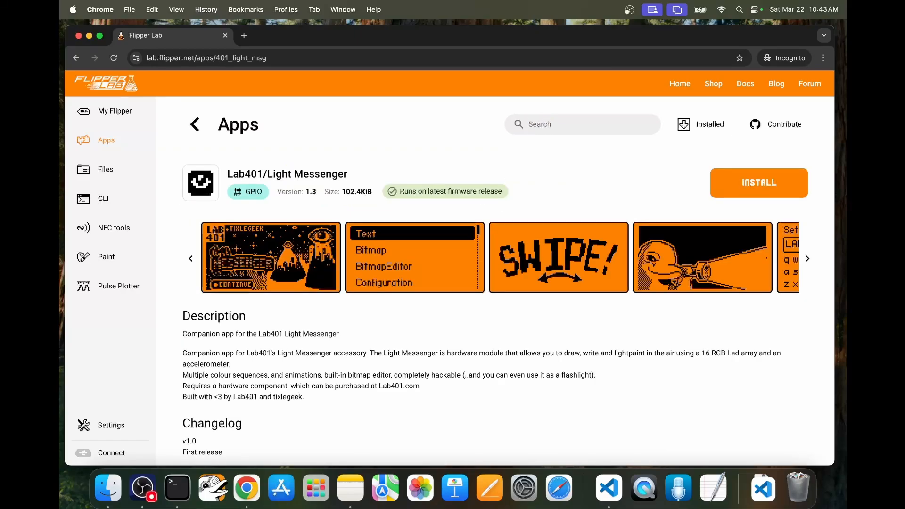
pyautogui.scroll(-3)
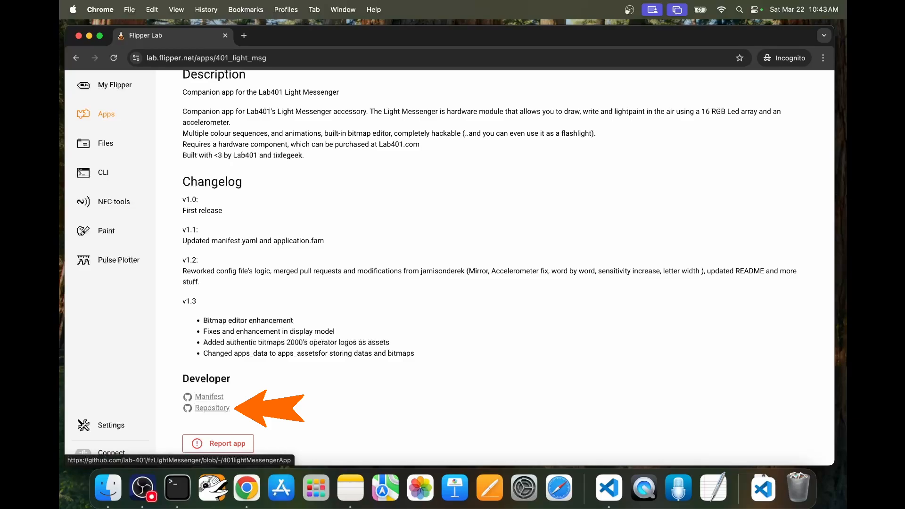
pyautogui.click(211, 407)
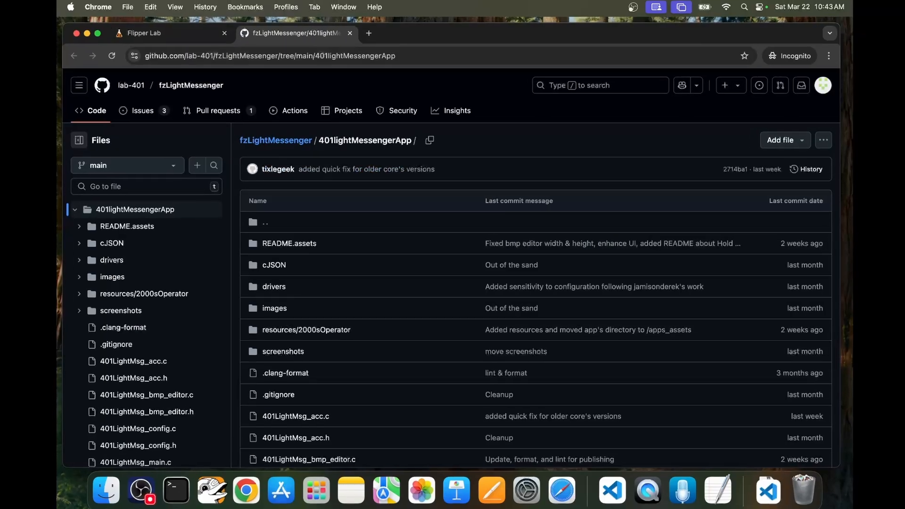
# Go to the fzLightMessenger repo, star it, and choose 'Create a new fork'
pyautogui.scroll(-3)
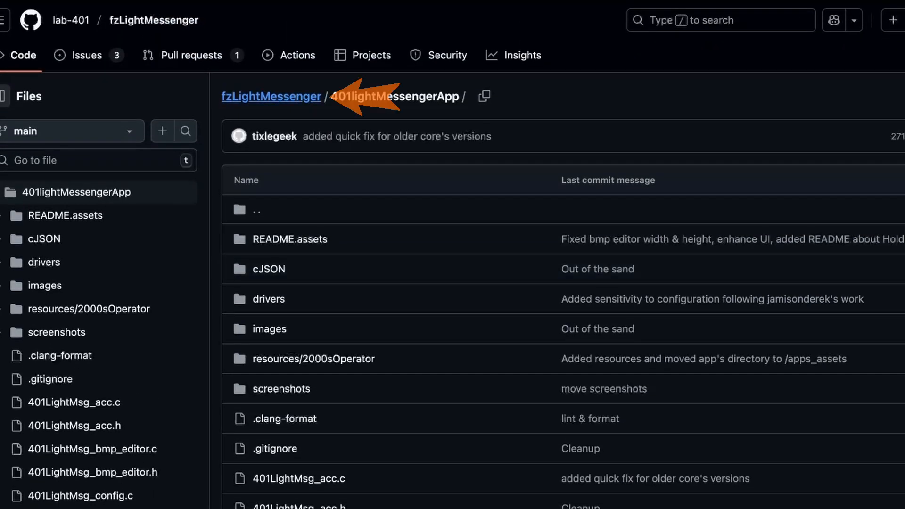
pyautogui.click(270, 96)
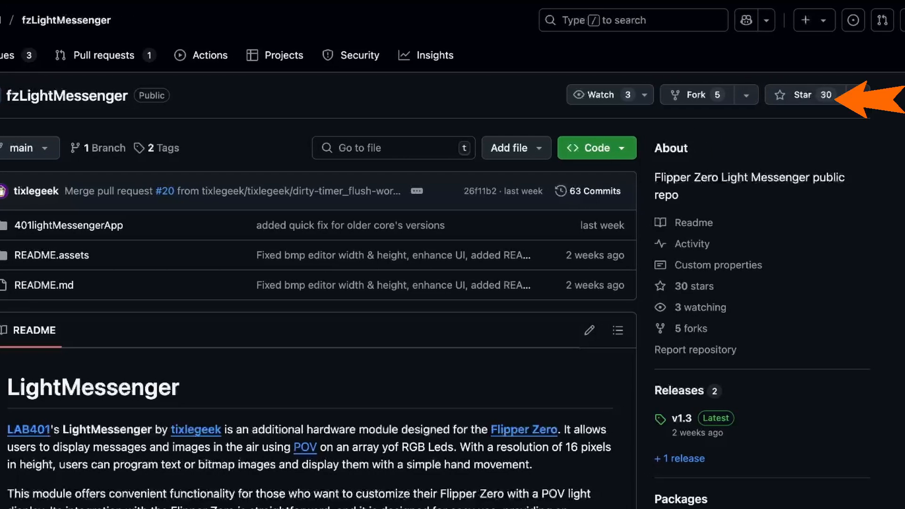
pyautogui.click(803, 94)
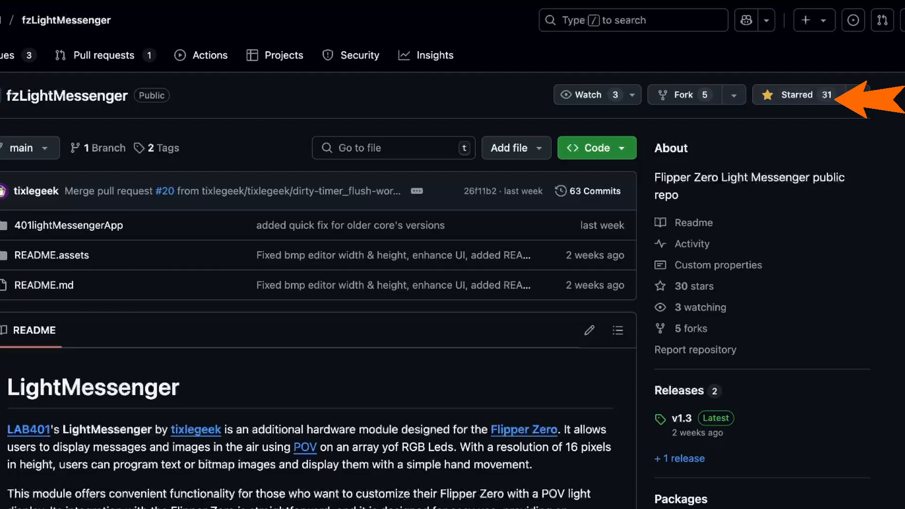
pyautogui.click(733, 94)
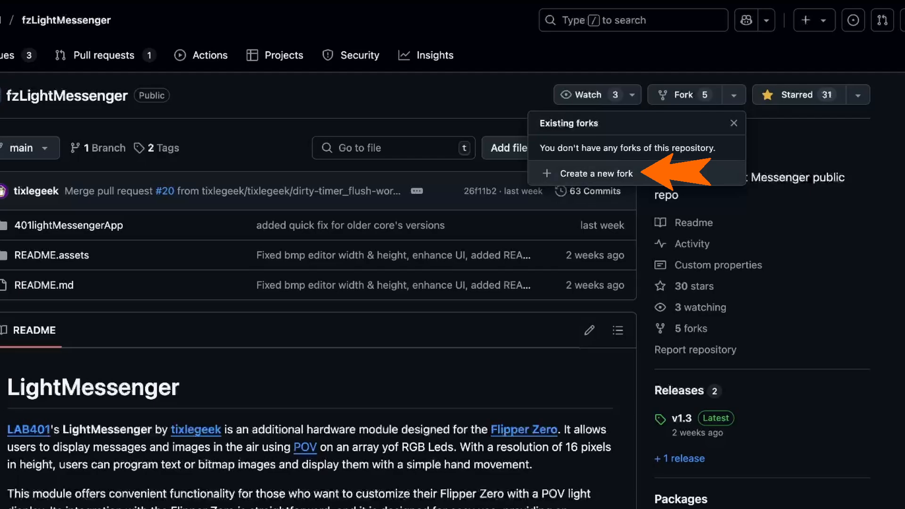
pyautogui.click(599, 173)
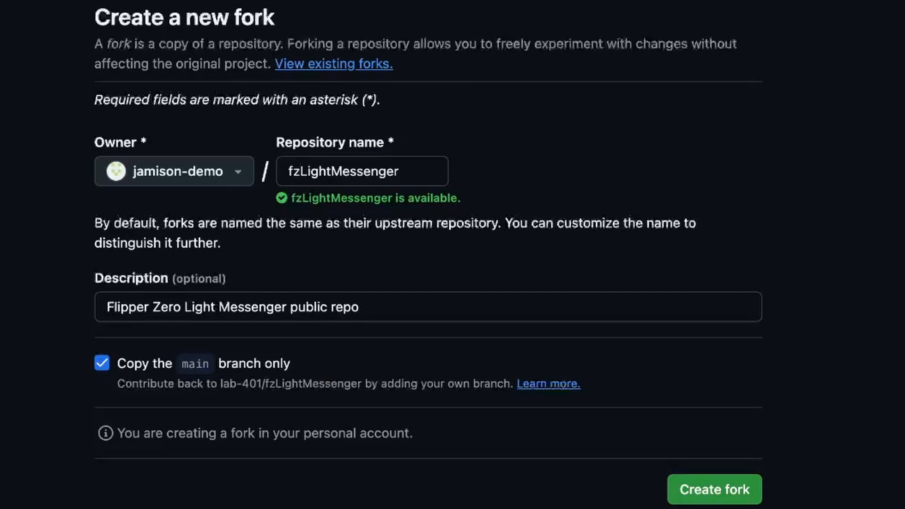
# Create the fork in your personal account with only the main branch copied
pyautogui.click(713, 489)
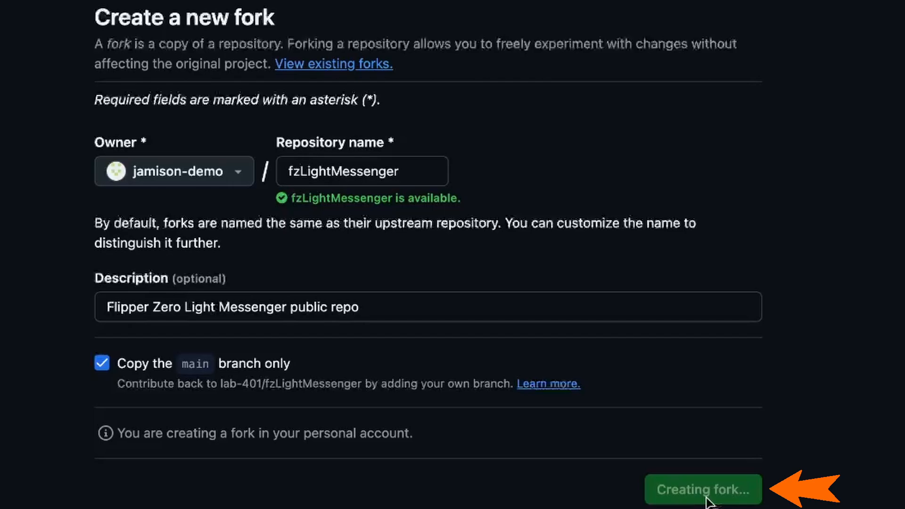
pyautogui.click(702, 490)
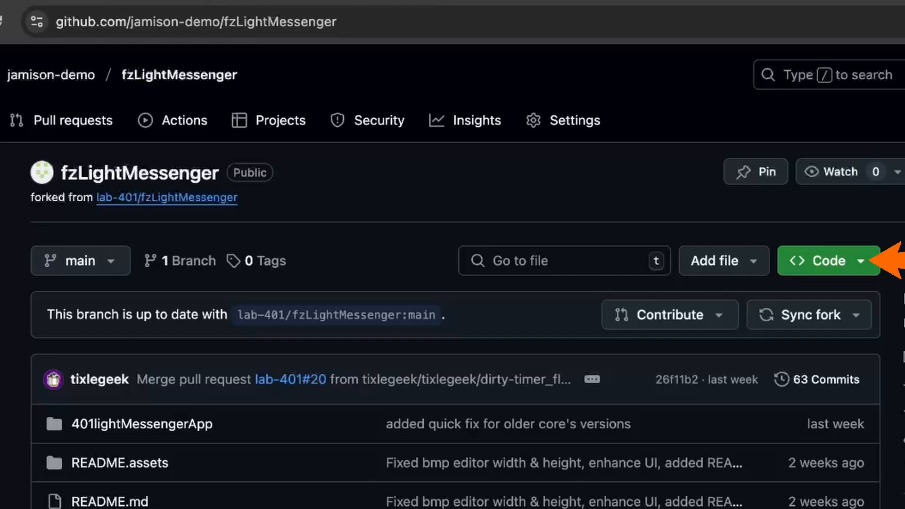
# Copy the fork's HTTPS clone URL from the green Code dropdown
pyautogui.click(828, 260)
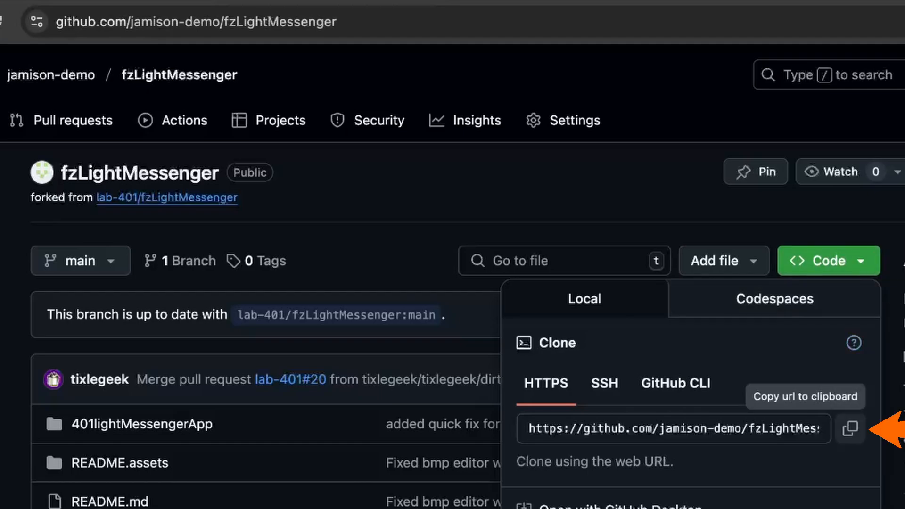
pyautogui.click(849, 429)
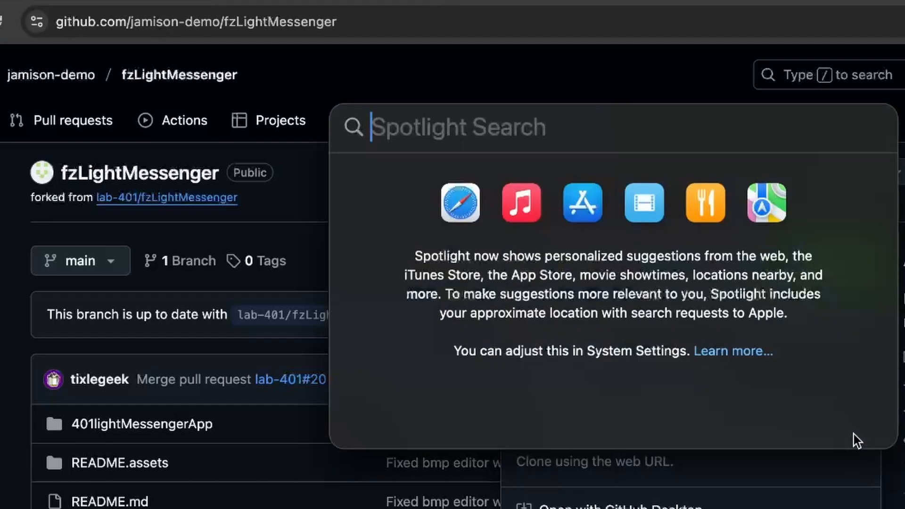
# Launch VS Code from Spotlight and open the recent flipperzero-firmware project
pyautogui.write('cod')
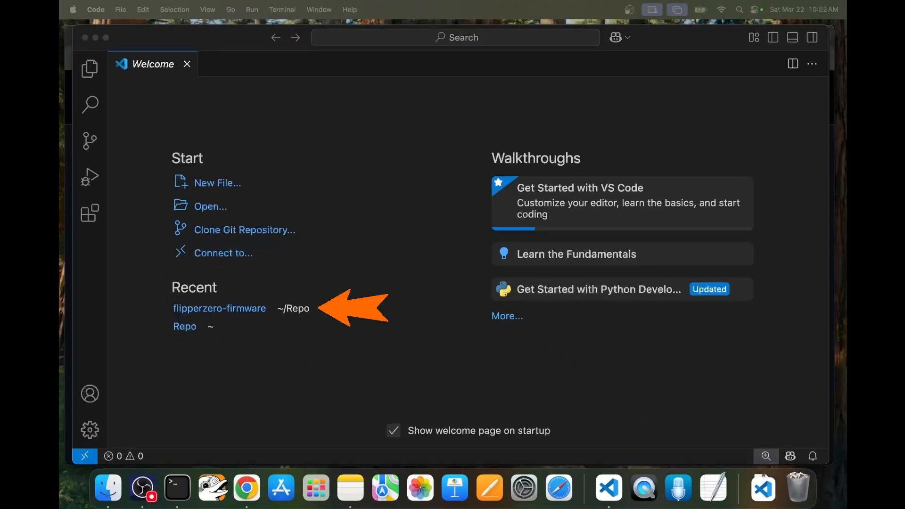
pyautogui.click(219, 309)
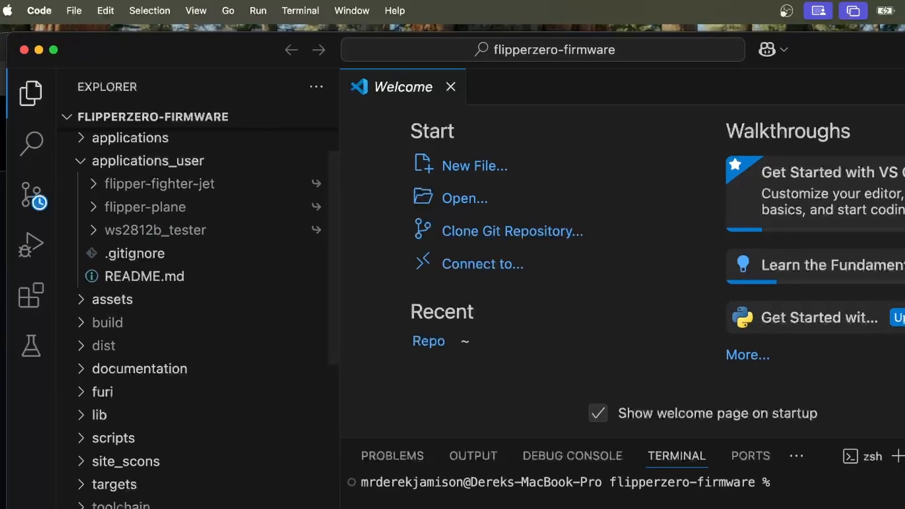
pyautogui.click(195, 11)
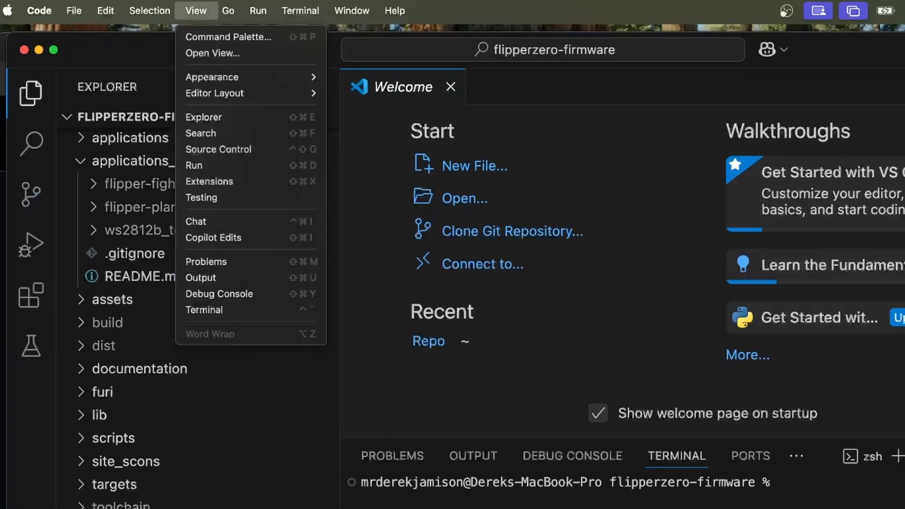
pyautogui.click(228, 36)
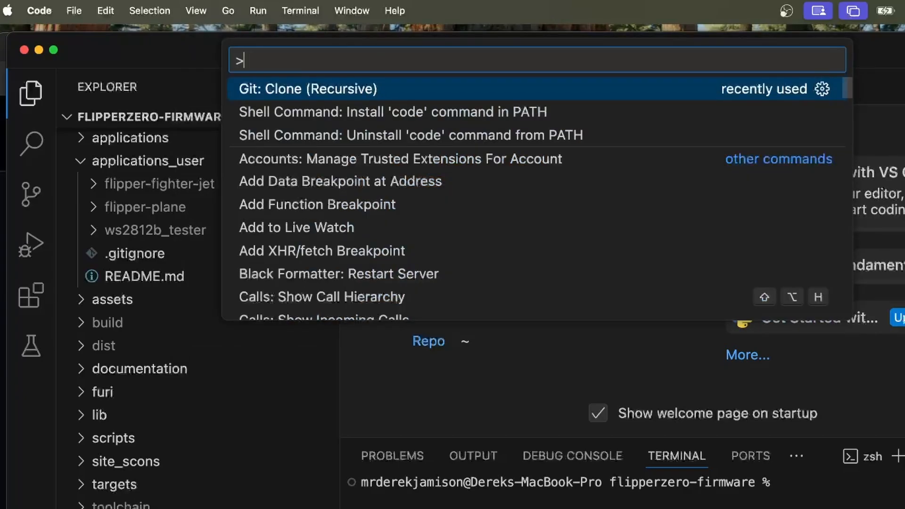
pyautogui.write('git')
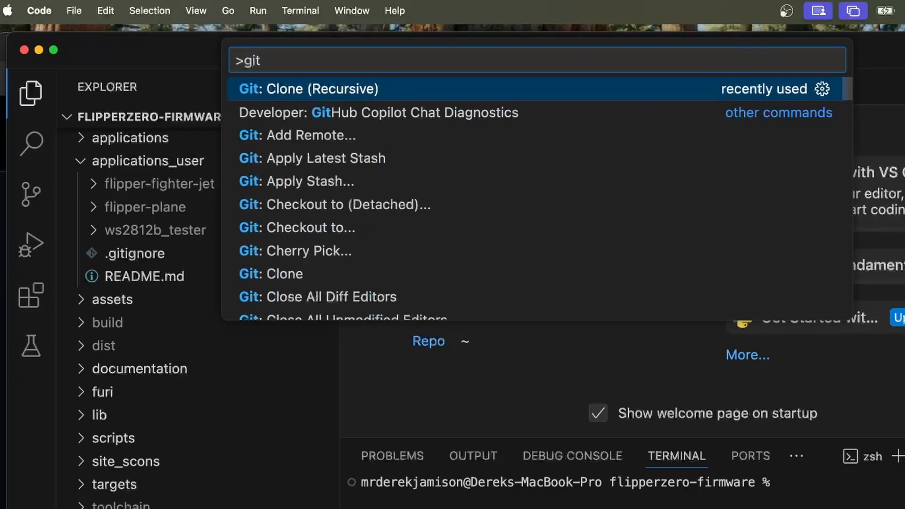
pyautogui.click(308, 88)
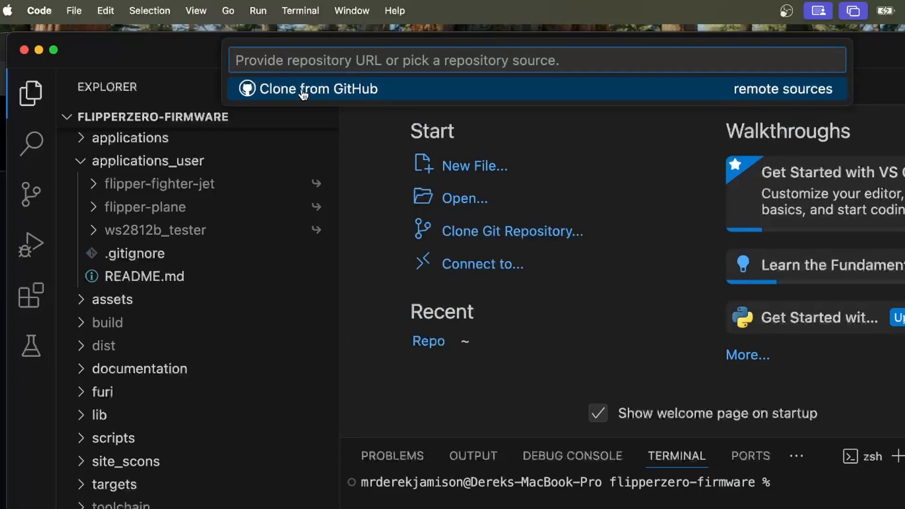
pyautogui.write('https://github.com/jamison-demo/fzLightMessenger.git')
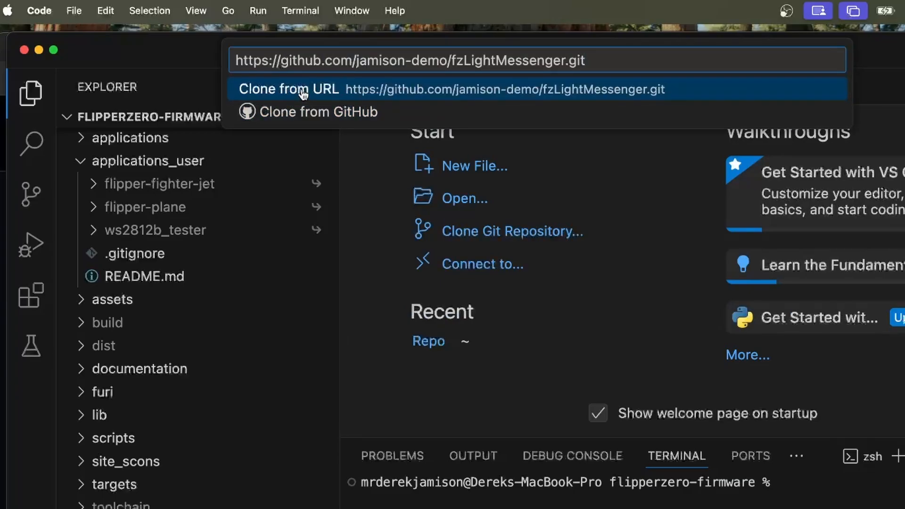
pyautogui.click(289, 89)
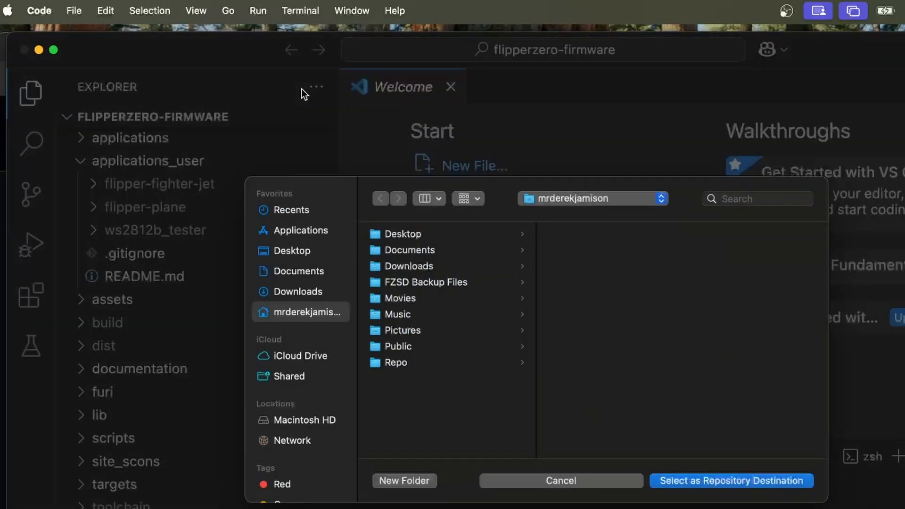
pyautogui.click(396, 362)
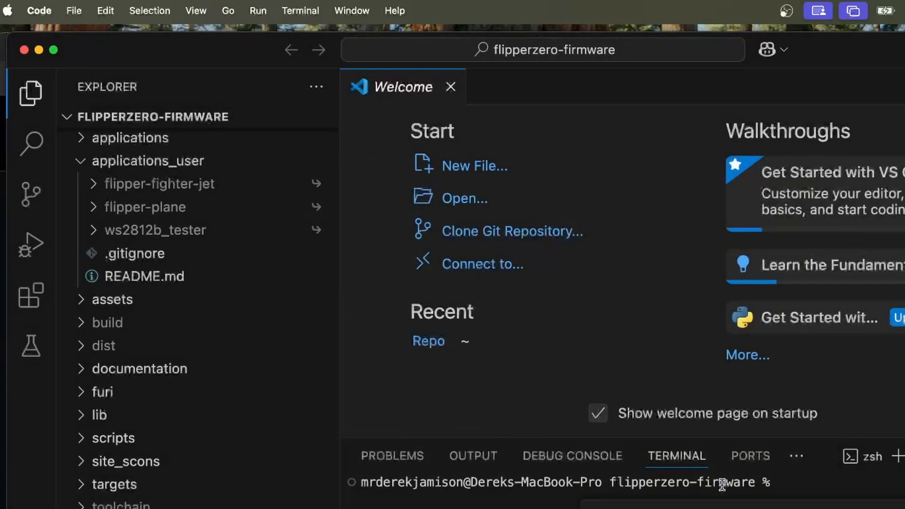
# Decline opening the clone and browse Finder into Repo > fzLightMessenger
pyautogui.click(512, 231)
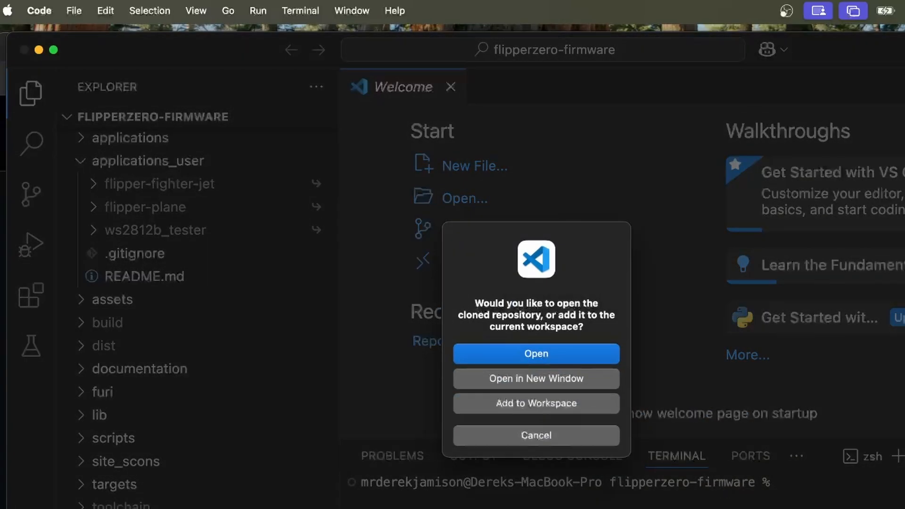
pyautogui.click(535, 435)
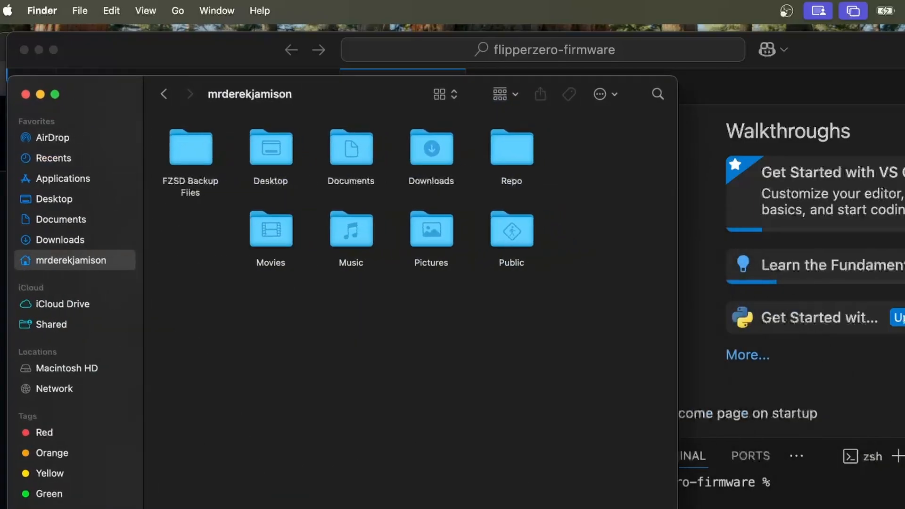
pyautogui.doubleClick(510, 148)
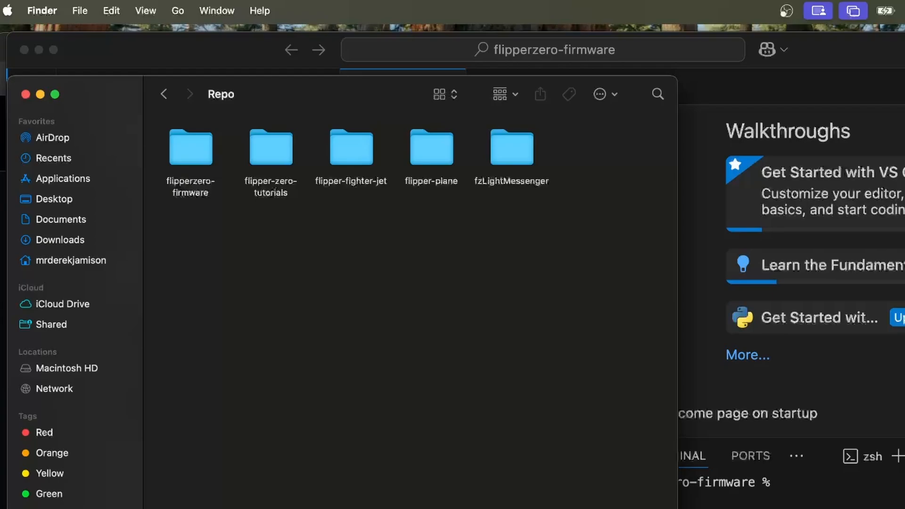
pyautogui.doubleClick(510, 145)
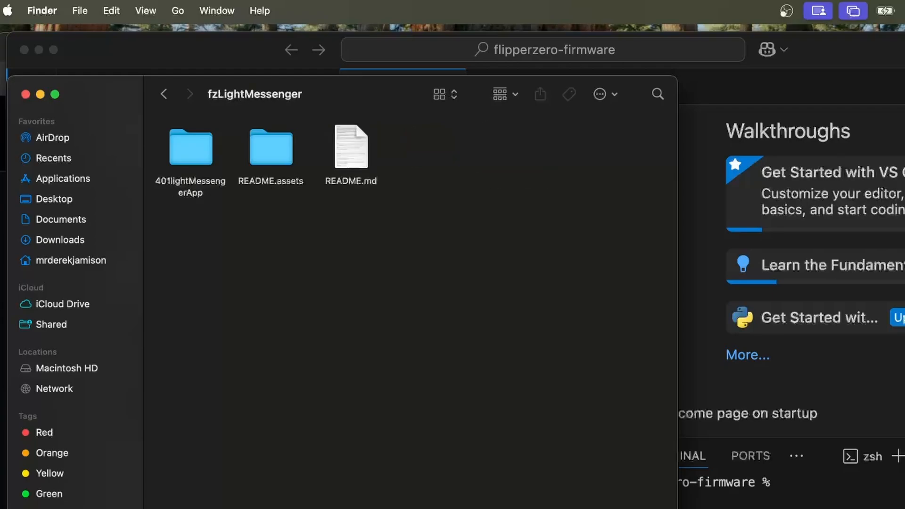
# Inspect 401lightMessengerApp's files like application.fam, then go back and right-click that folder
pyautogui.click(190, 148)
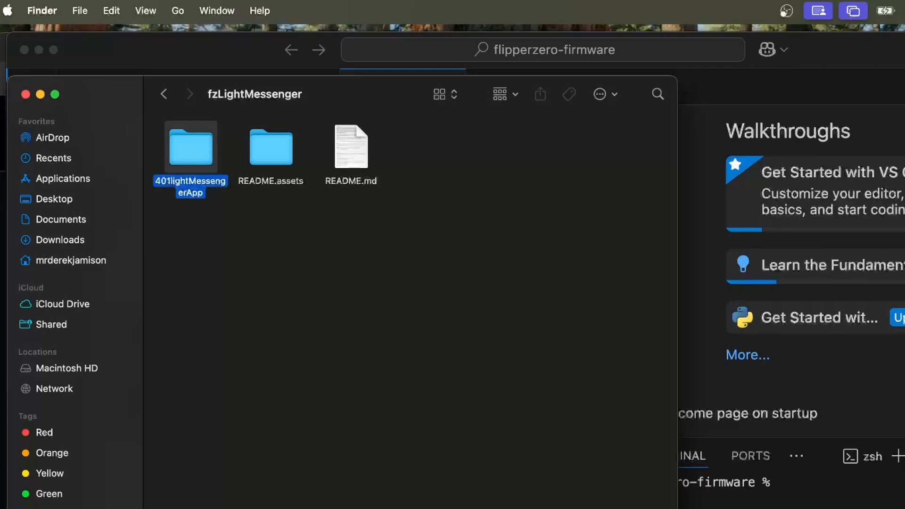
pyautogui.doubleClick(190, 147)
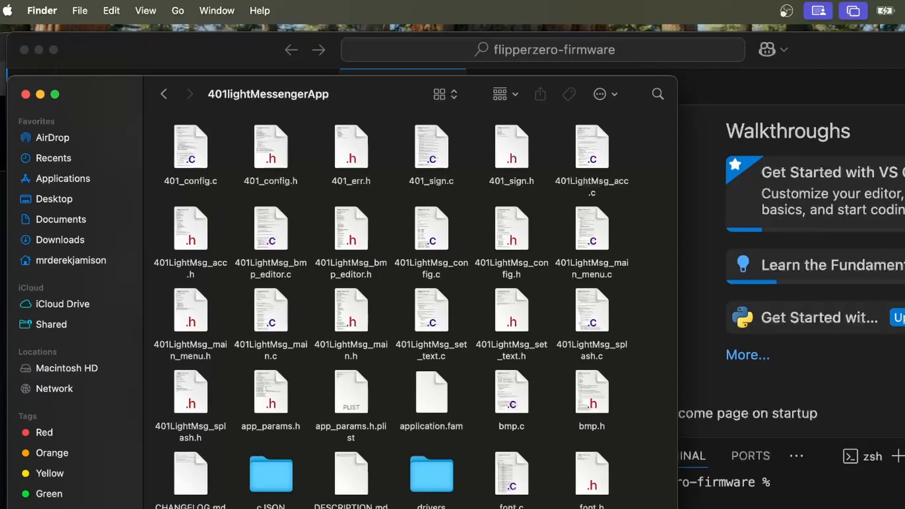
pyautogui.click(431, 394)
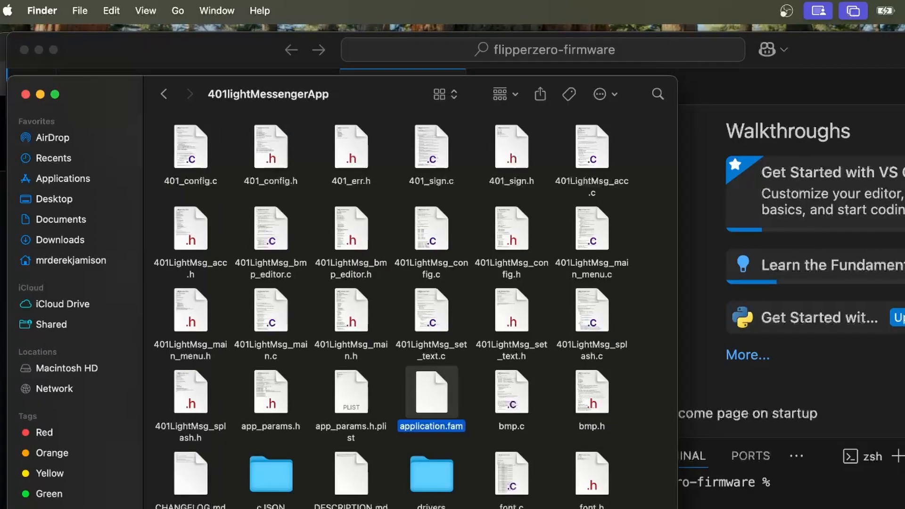
pyautogui.click(164, 94)
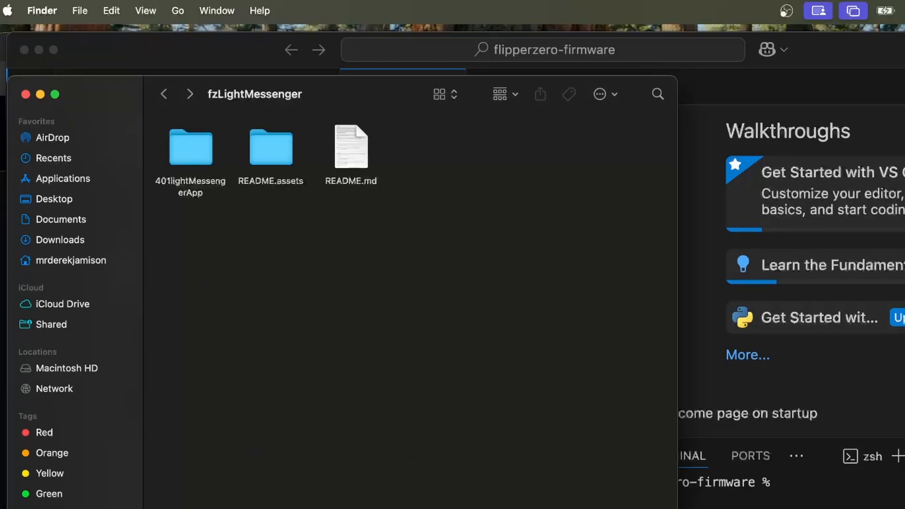
pyautogui.rightClick(191, 148)
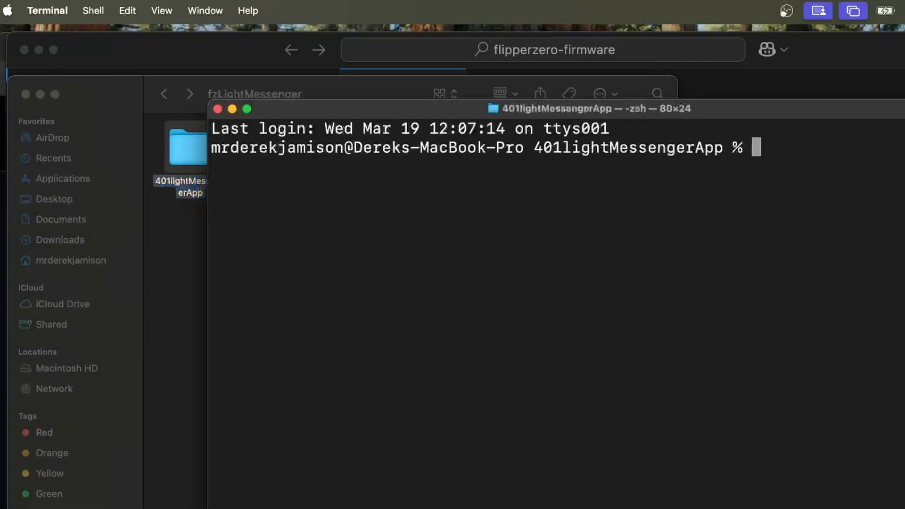
# Open a terminal at the 401lightMessengerApp folder and begin typing pwd
pyautogui.write('pw')
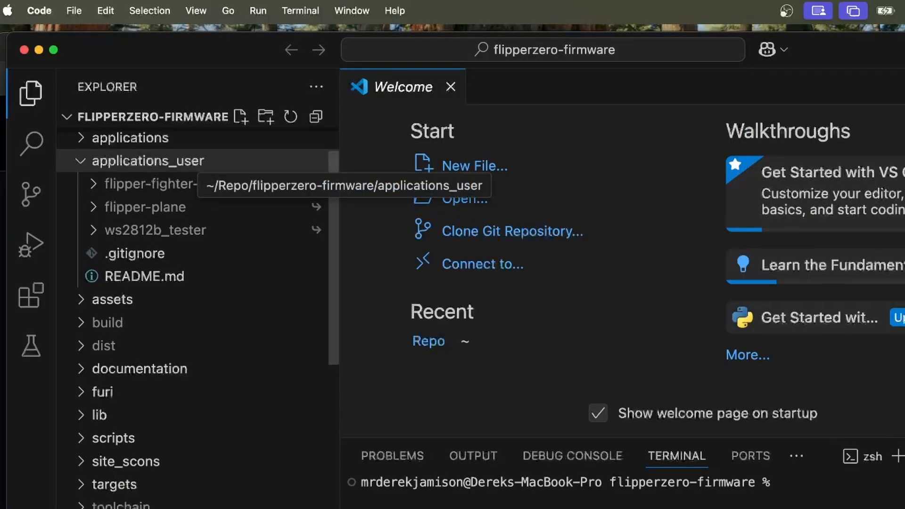
# Symlink /Users/mrderekjamison/Repo/fzLightMessenger/401lightMessengerApp into applications_user and open its application.fam
pyautogui.rightClick(147, 160)
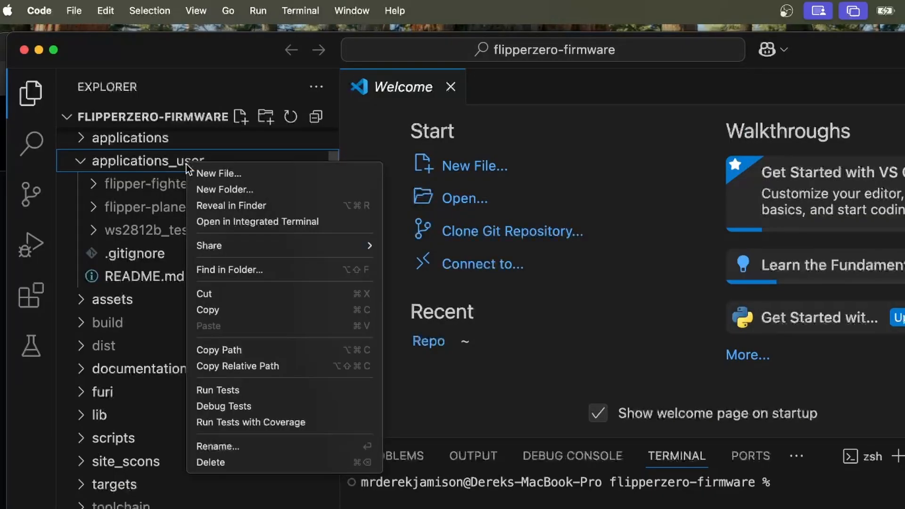
pyautogui.moveTo(257, 221)
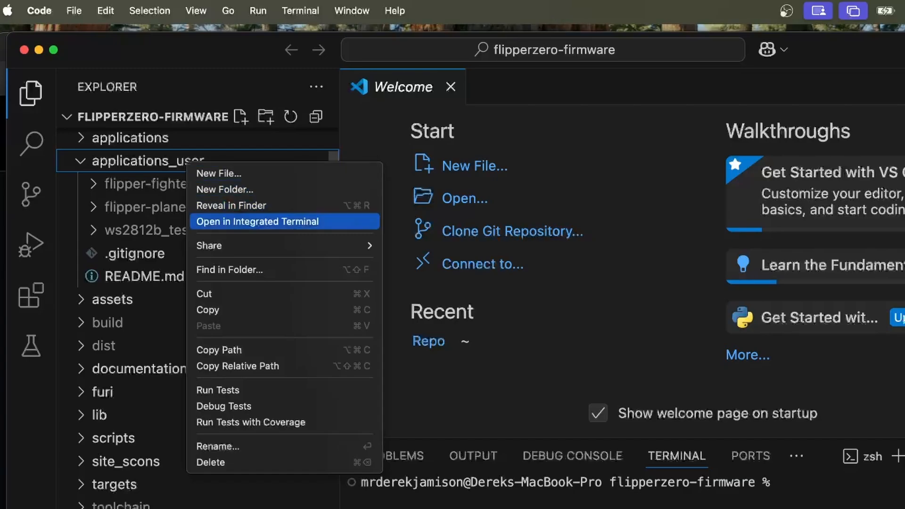
pyautogui.click(257, 222)
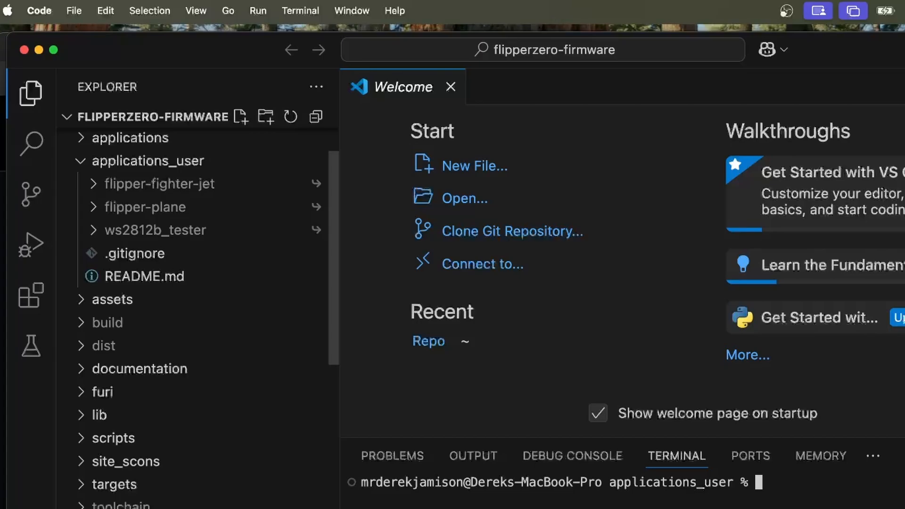
pyautogui.write('ln -s')
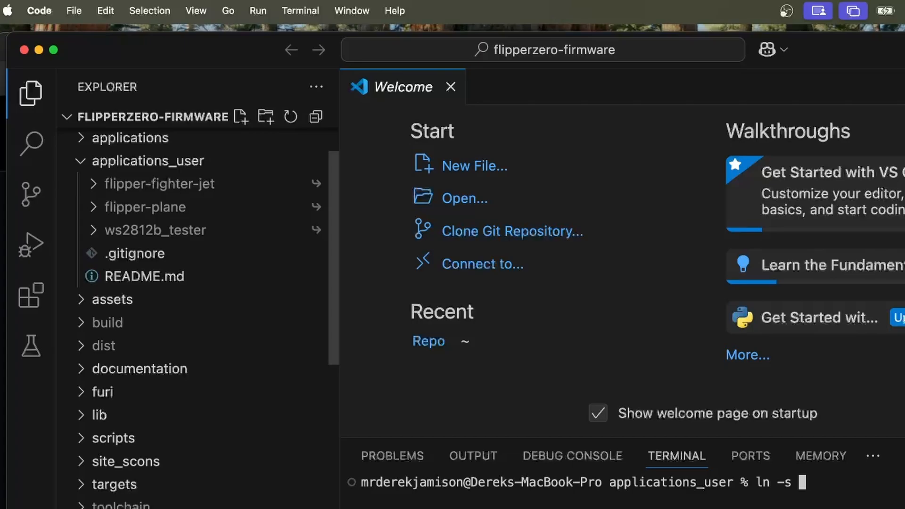
pyautogui.write('/Users/mrderekjamison/Repo/fzLightMessenger/401lightMessengerApp')
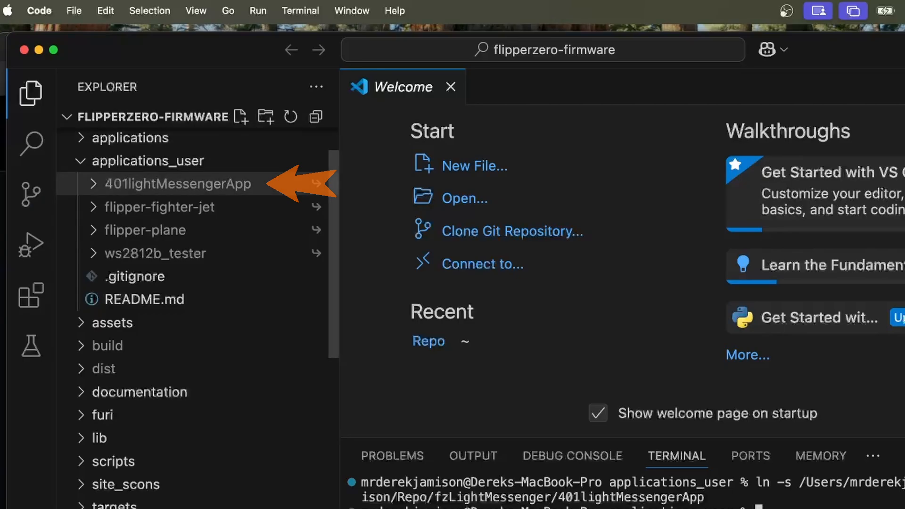
pyautogui.click(179, 183)
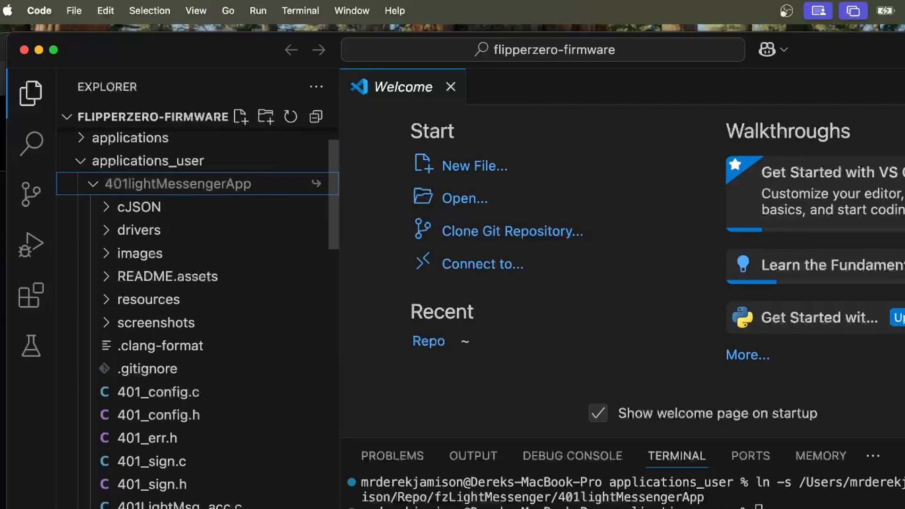
pyautogui.scroll(-3)
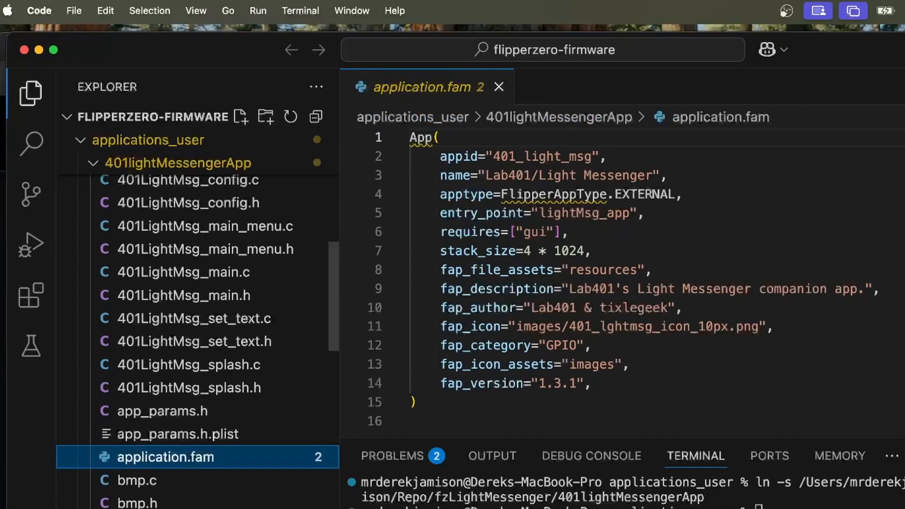
# Launch Command Prompt and cd /d into the official-fw applications_user folder
pyautogui.click(232, 493)
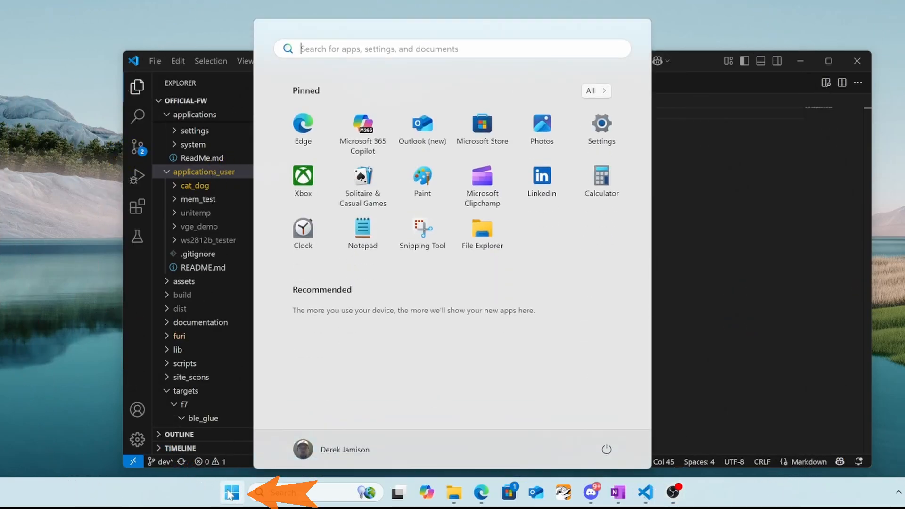
pyautogui.write('command prompt')
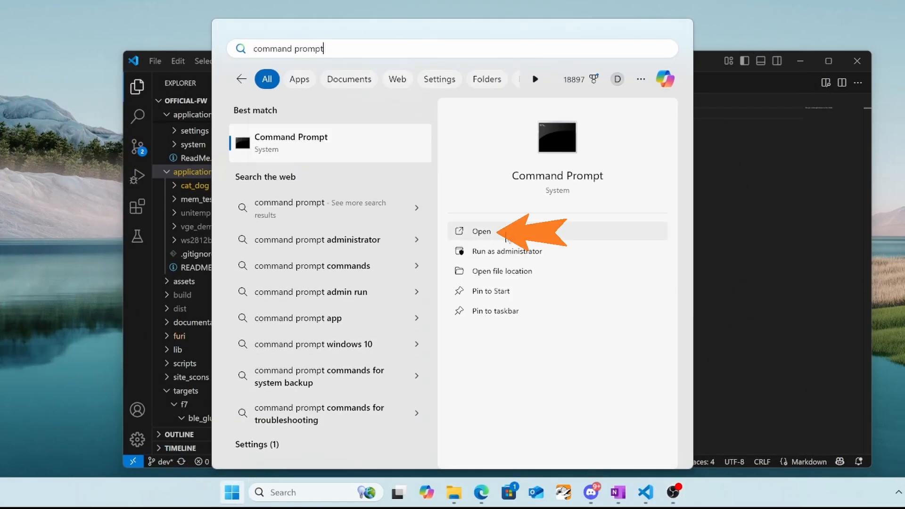
pyautogui.moveTo(507, 238)
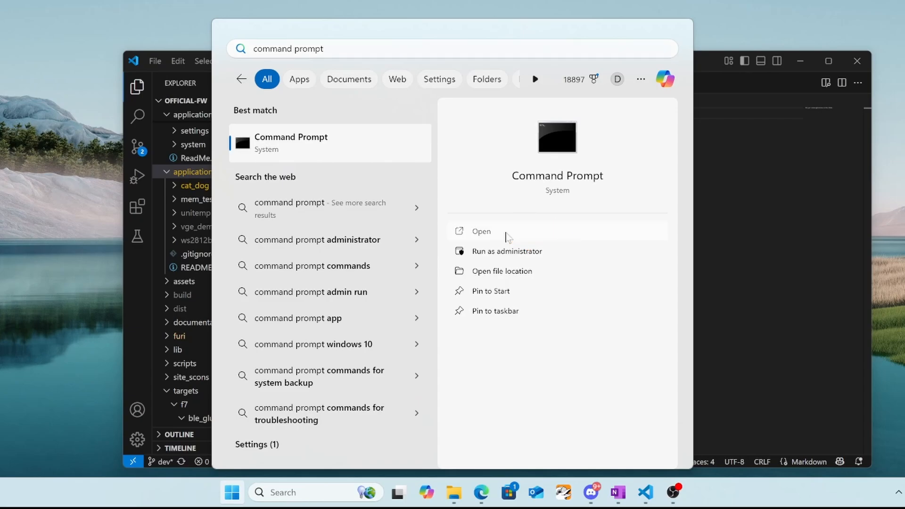
pyautogui.click(480, 231)
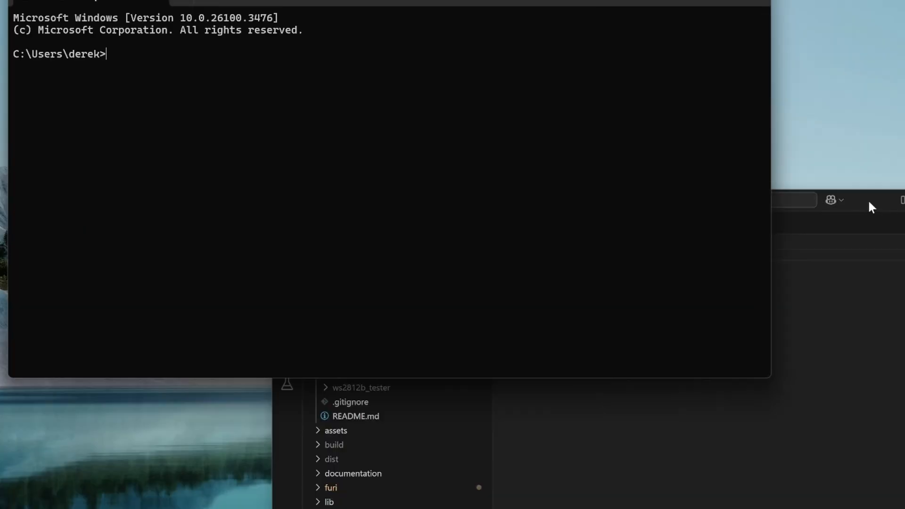
pyautogui.click(356, 316)
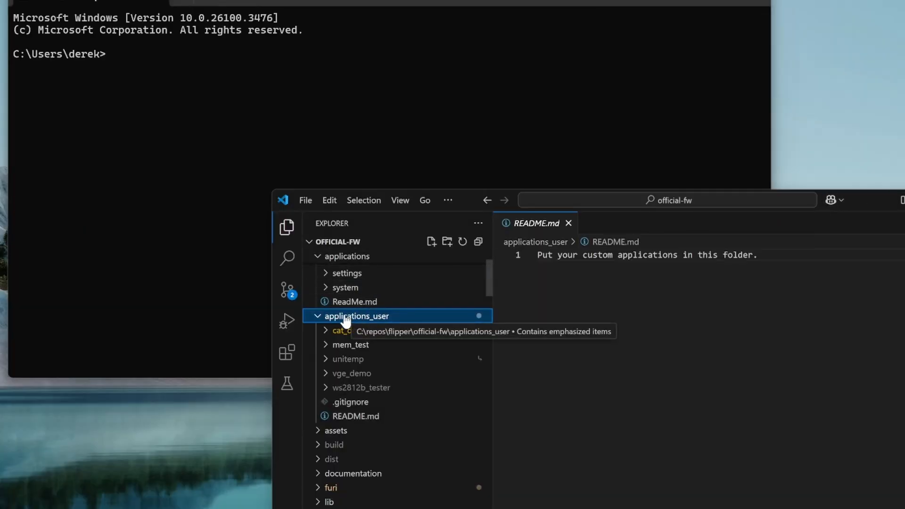
pyautogui.rightClick(356, 316)
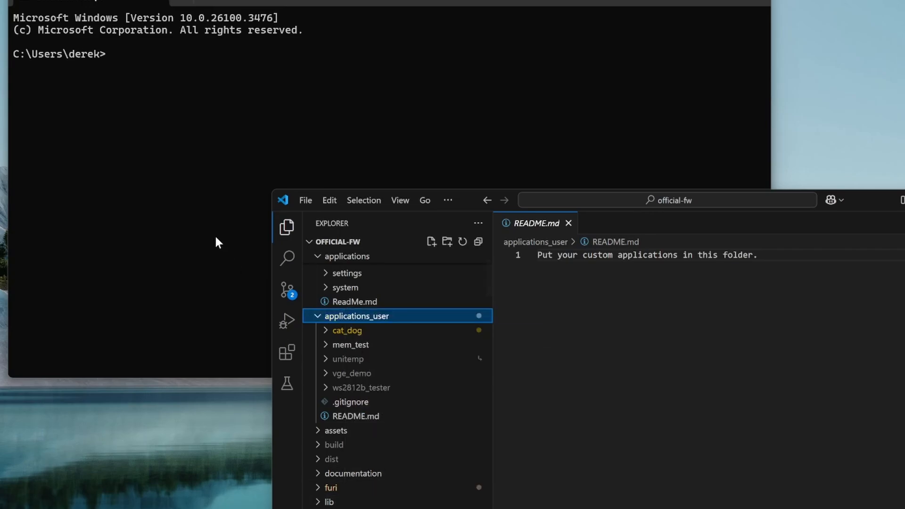
pyautogui.write('cd')
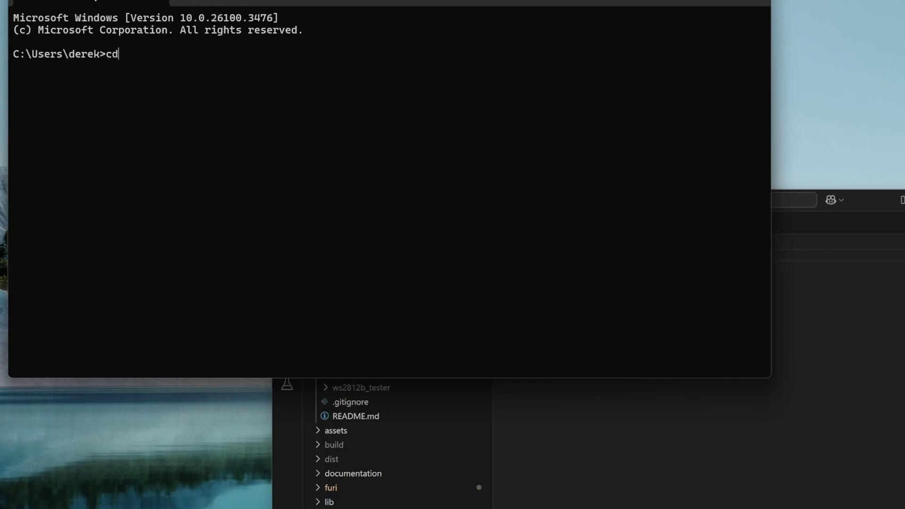
pyautogui.write('/d C:\\rep')
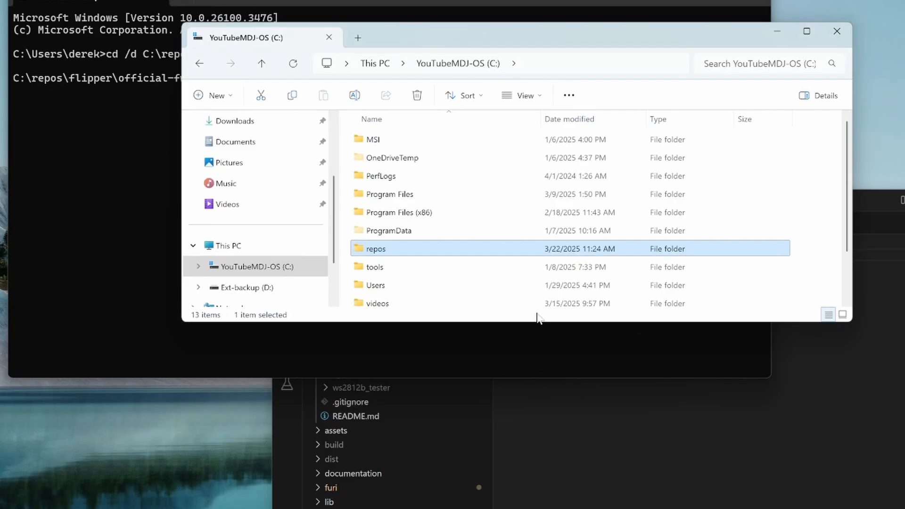
# Browse C:\repos\fzLightMessenger and copy the 401lightMessengerApp folder's path
pyautogui.doubleClick(376, 248)
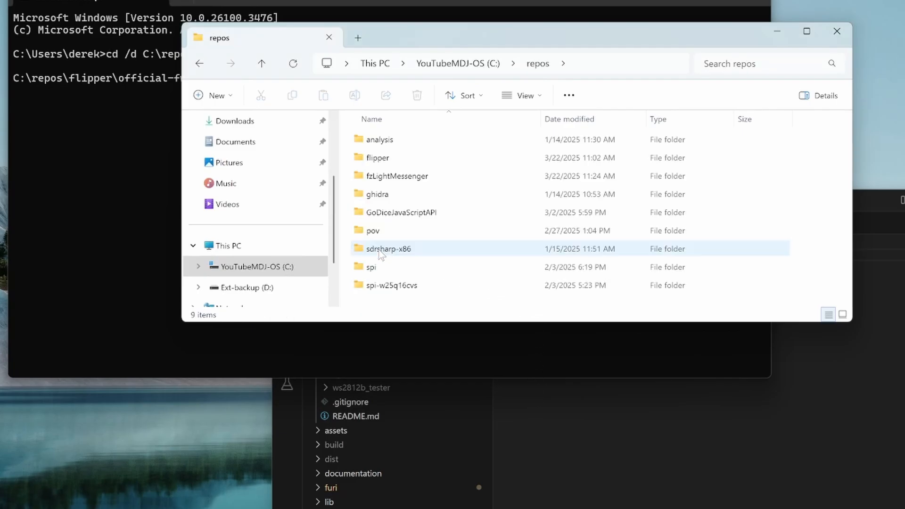
pyautogui.doubleClick(396, 176)
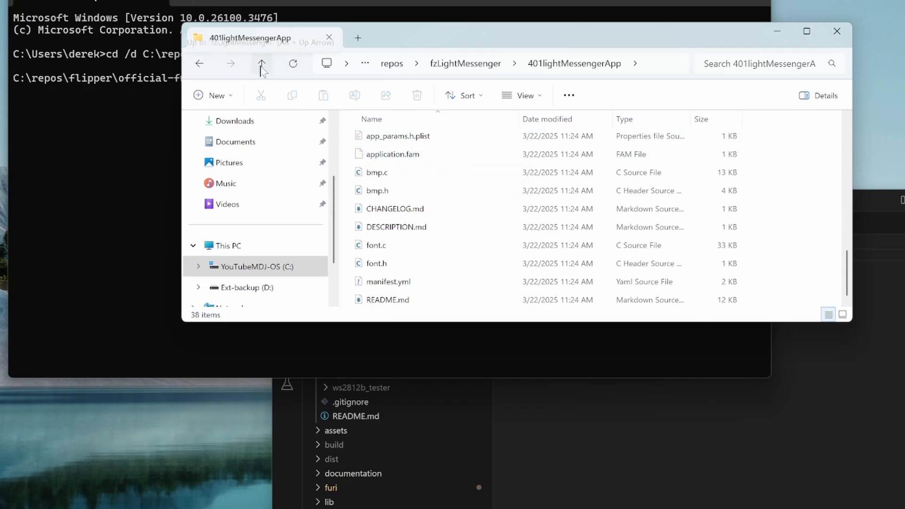
pyautogui.click(261, 63)
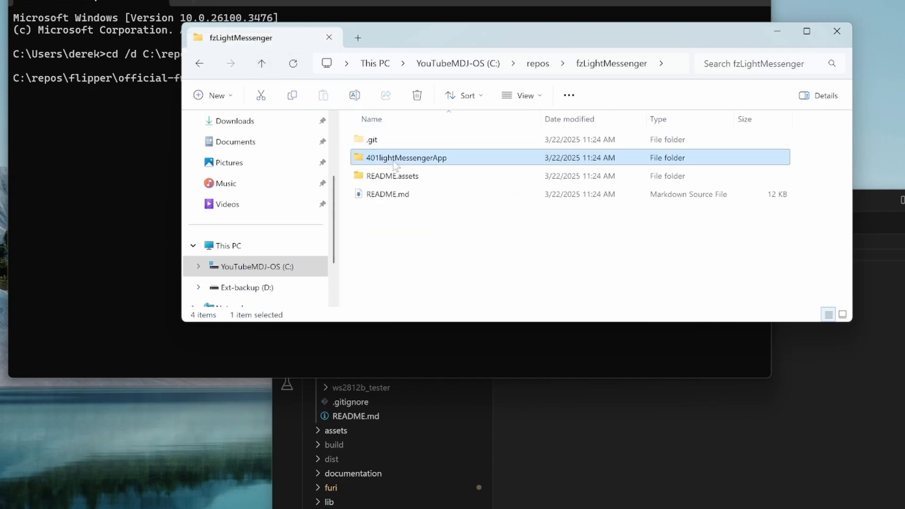
pyautogui.rightClick(406, 157)
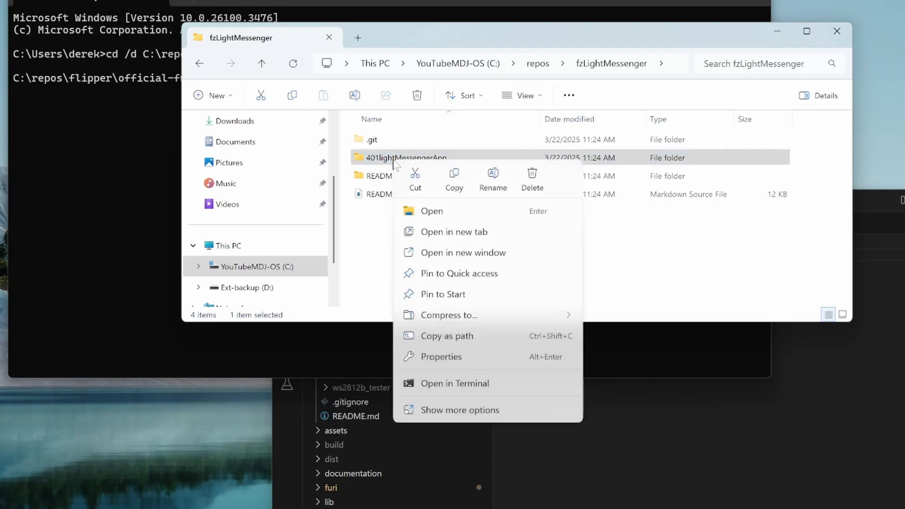
pyautogui.moveTo(494, 259)
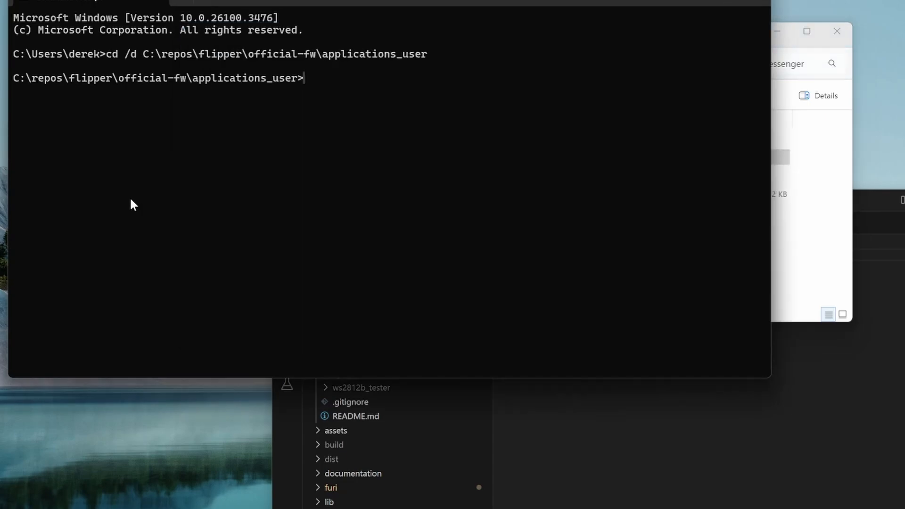
# Run mklink /d fzLightMessenger "C:\repos\fzLightMessenger\401lightMessengerApp"
pyautogui.write('mklink /')
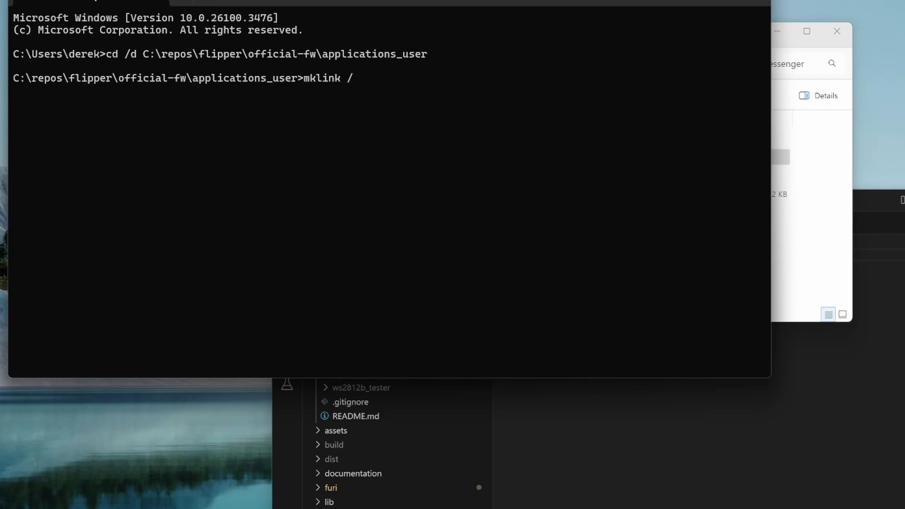
pyautogui.write('d')
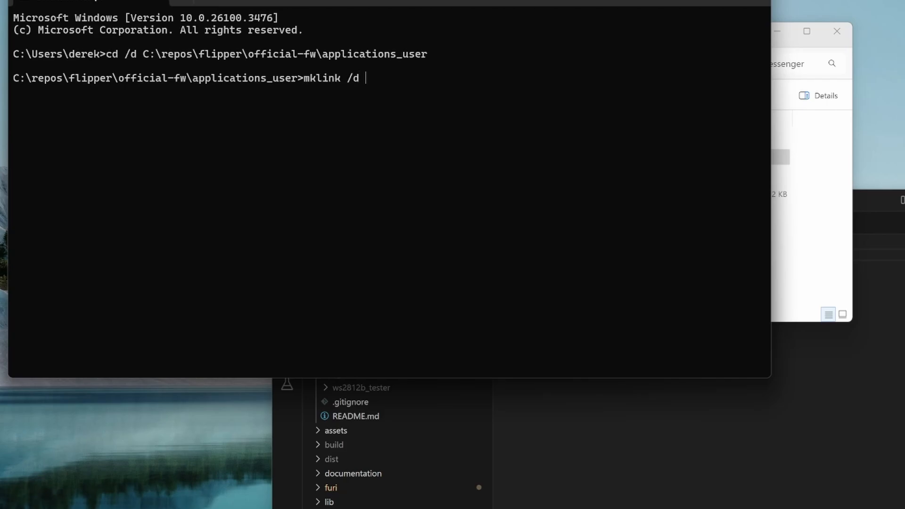
pyautogui.write('fz')
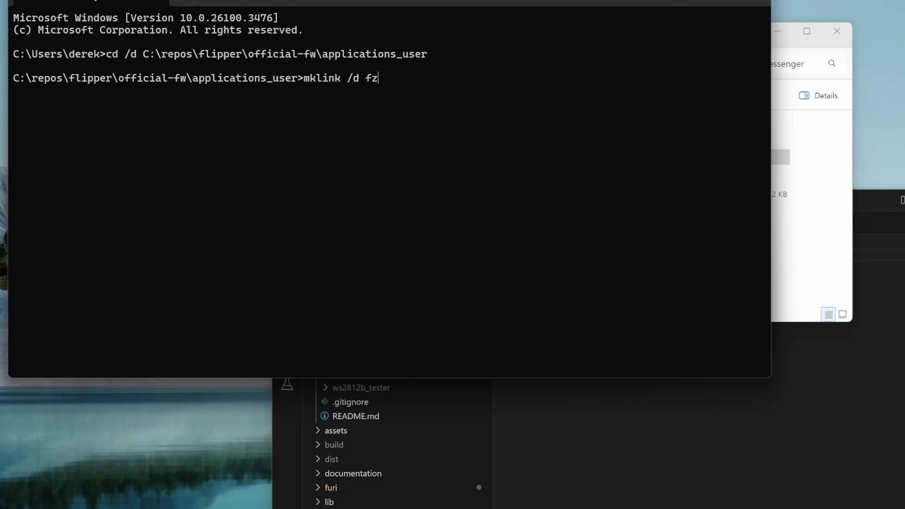
pyautogui.write('LightMes')
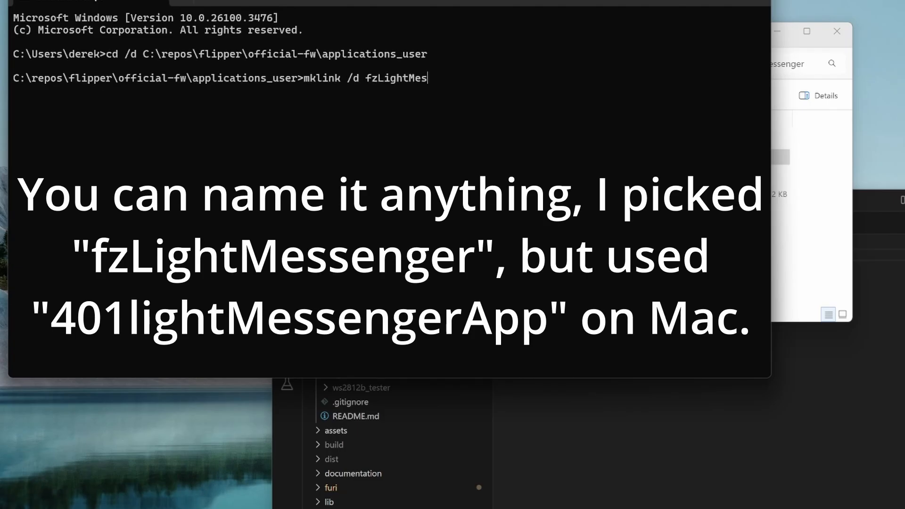
pyautogui.write('senger')
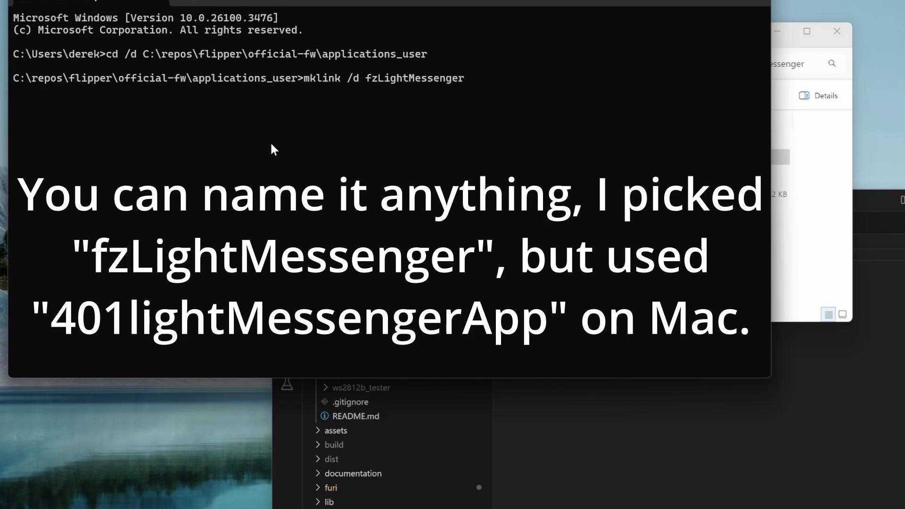
pyautogui.write('"C:\\repos\\fzLightMessenger\\401lightMessengerApp"')
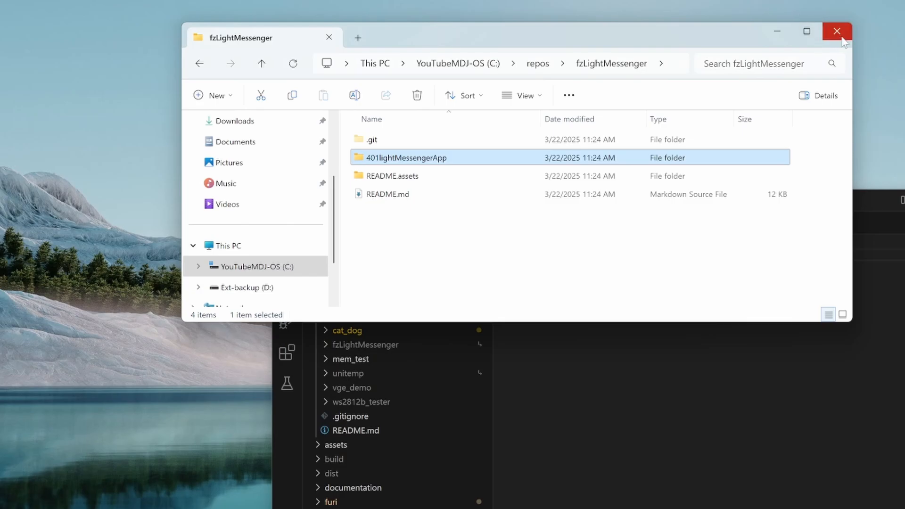
# Close File Explorer and expand fzLightMessenger to show application.fam (appid 401_light_msg)
pyautogui.click(837, 31)
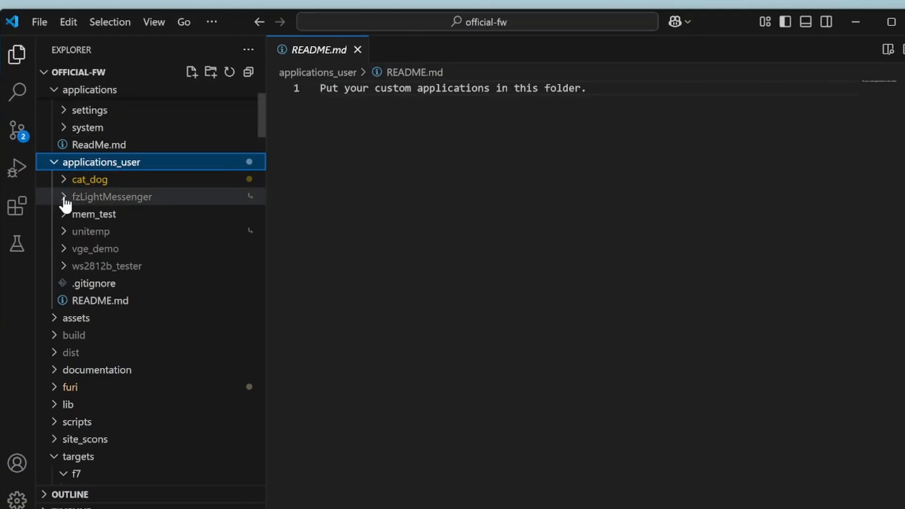
pyautogui.click(112, 196)
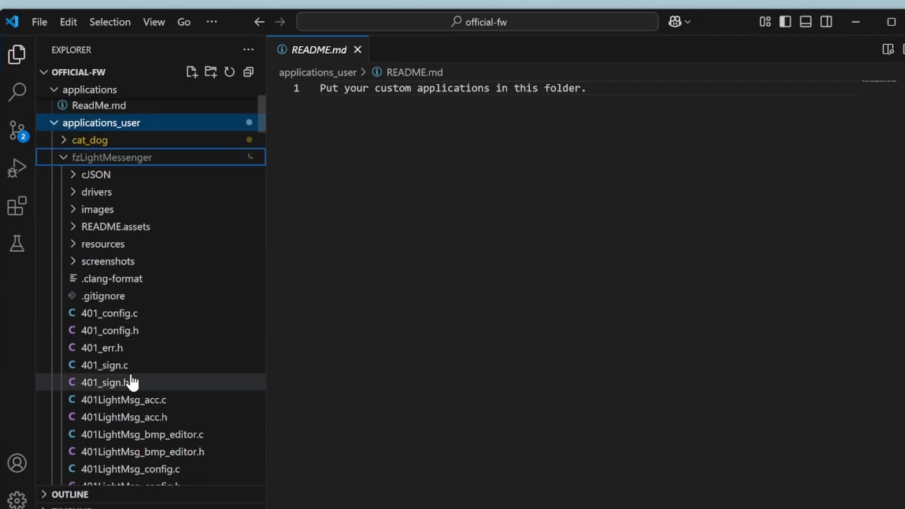
pyautogui.click(116, 440)
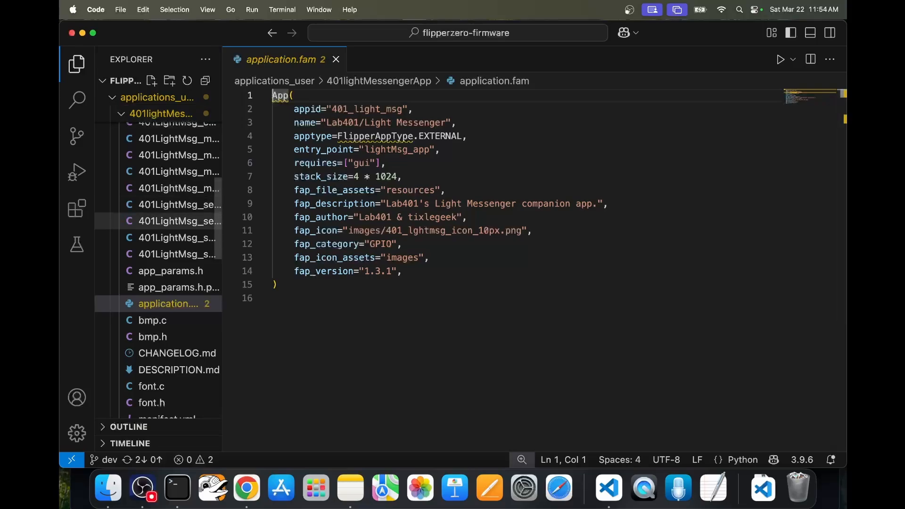
# Run the '[Release] Launch App on Flipper' task to build and install Light Messenger
pyautogui.click(282, 10)
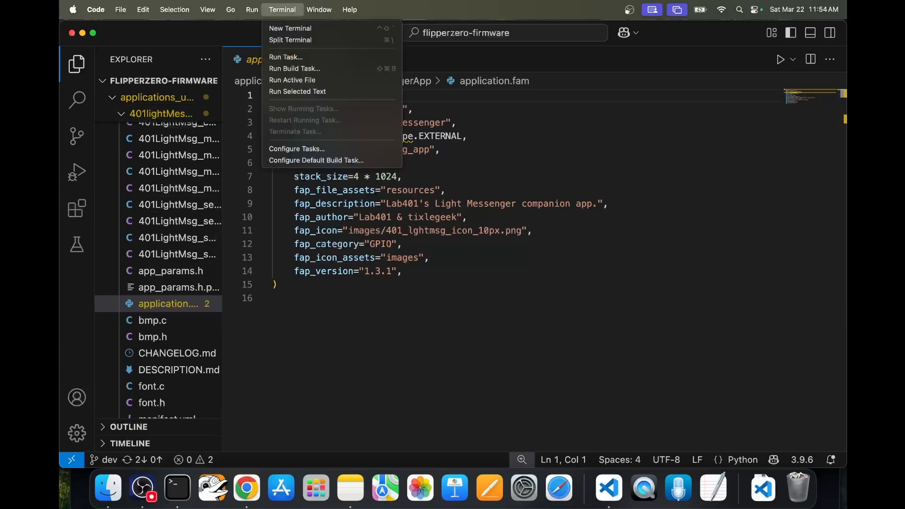
pyautogui.click(285, 57)
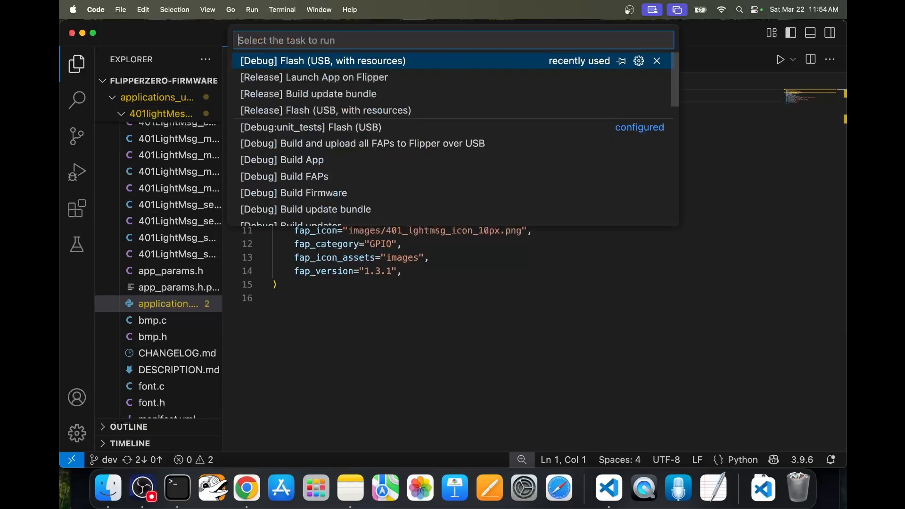
pyautogui.moveTo(453, 77)
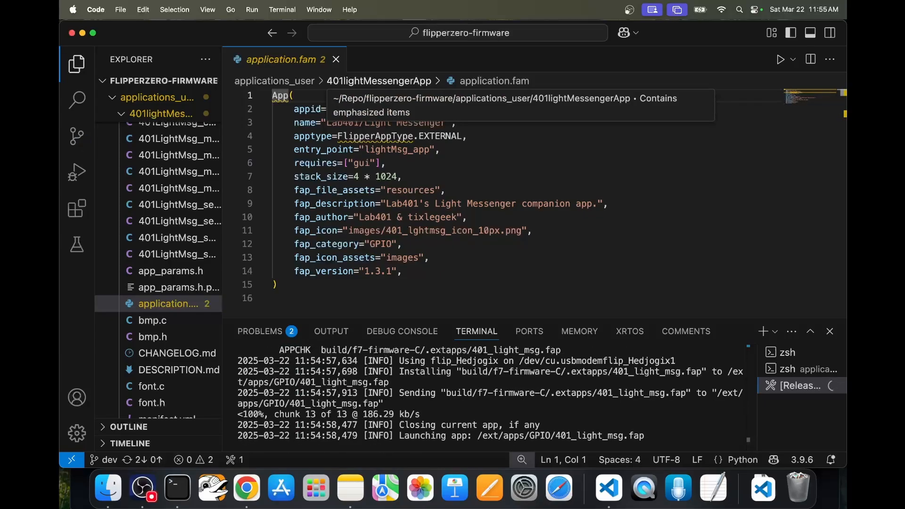
pyautogui.click(246, 488)
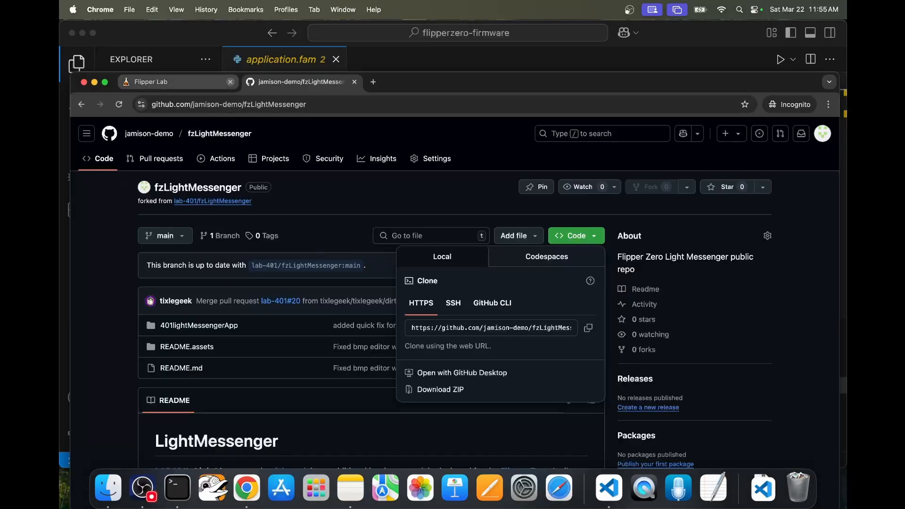
# Review Light Messenger's settings menu in qFlipper's screen view, then close the view
pyautogui.click(230, 81)
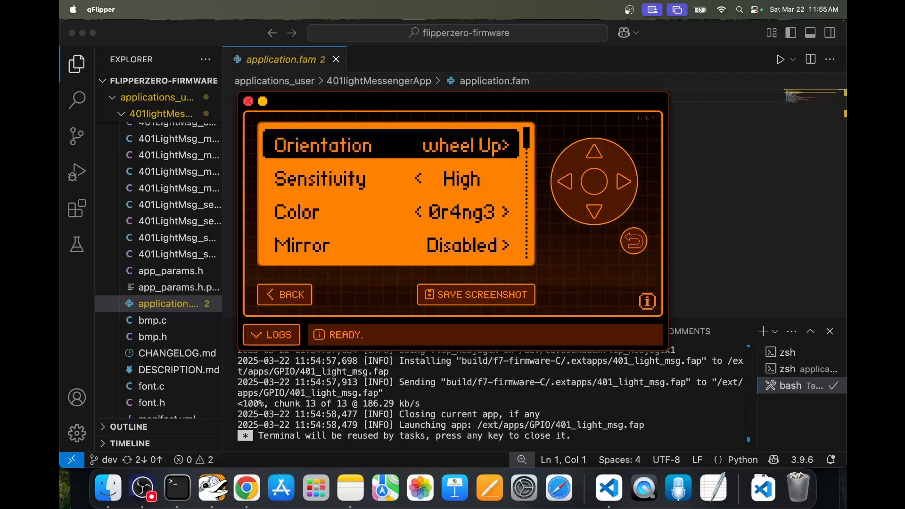
pyautogui.click(249, 101)
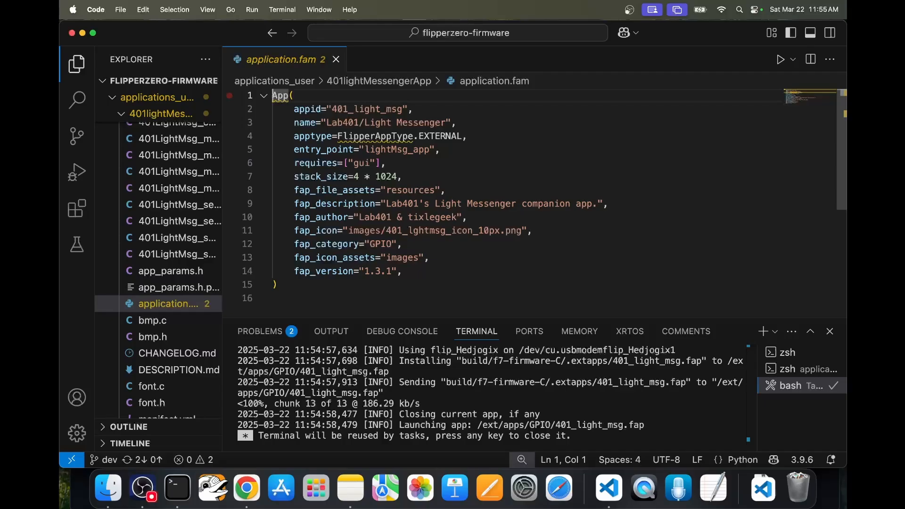
# Set PARAM_BRIGHTNESS_CONFIG_EN to 1 in app_params.h and bring up the task list
pyautogui.click(170, 271)
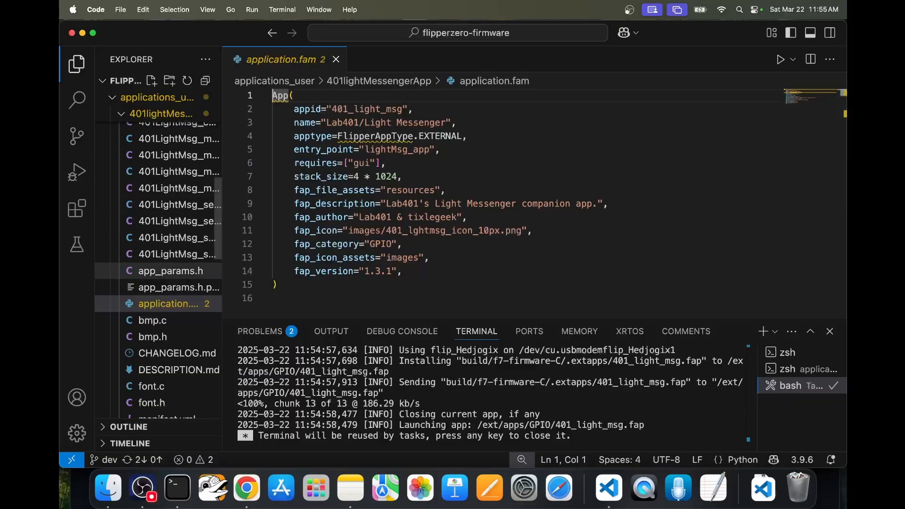
pyautogui.click(171, 271)
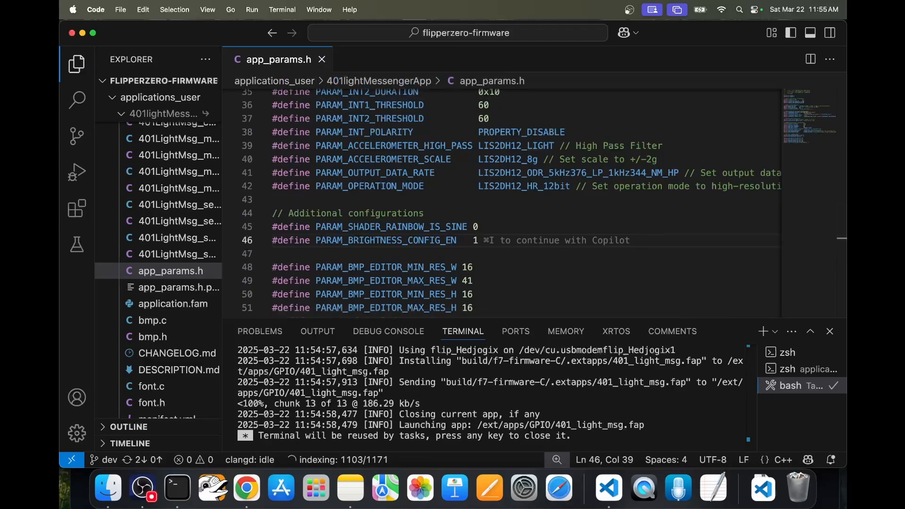
pyautogui.click(282, 10)
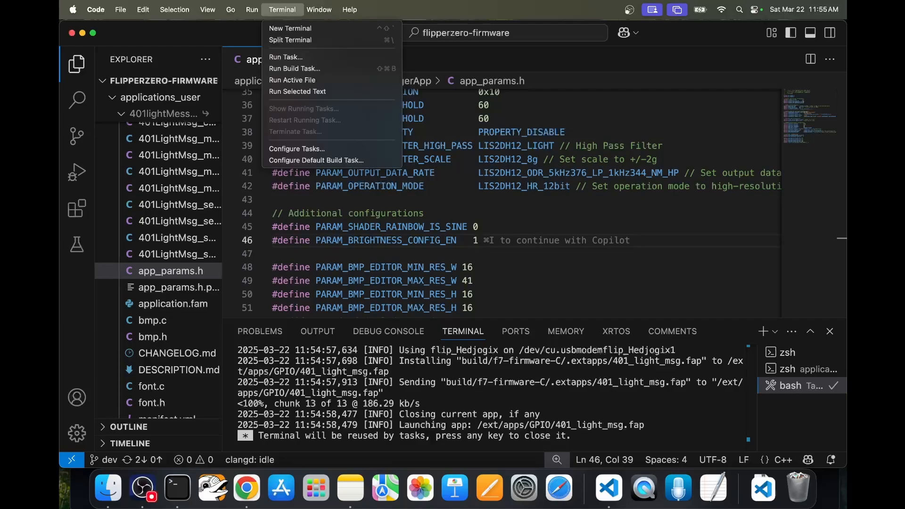
pyautogui.click(286, 56)
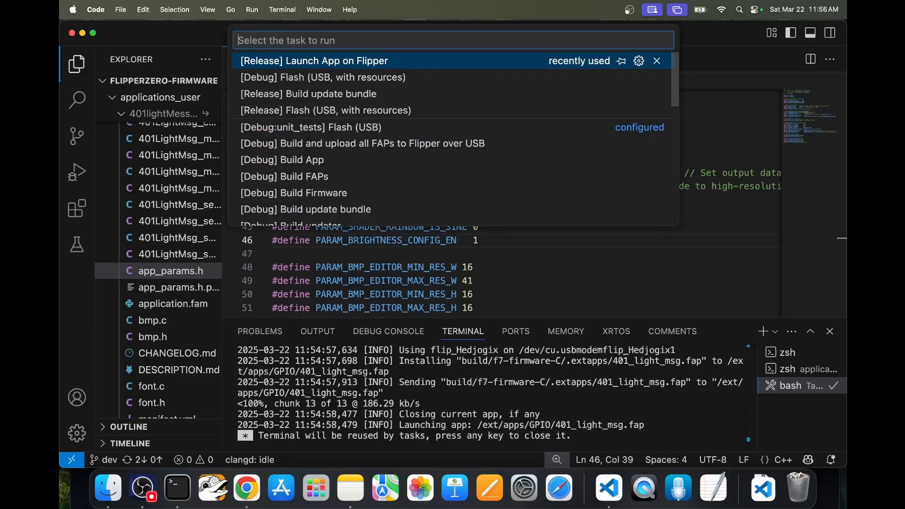
# Choose '[Release] Launch App on Flipper' to rebuild and relaunch the app
pyautogui.click(314, 61)
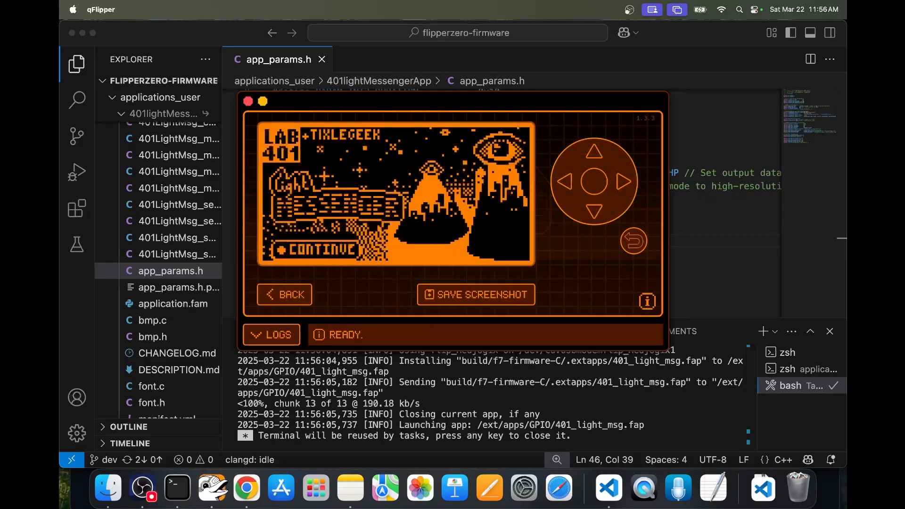
# Continue past Light Messenger's splash, confirm Brightness shows Dim, and close the screen view
pyautogui.click(593, 182)
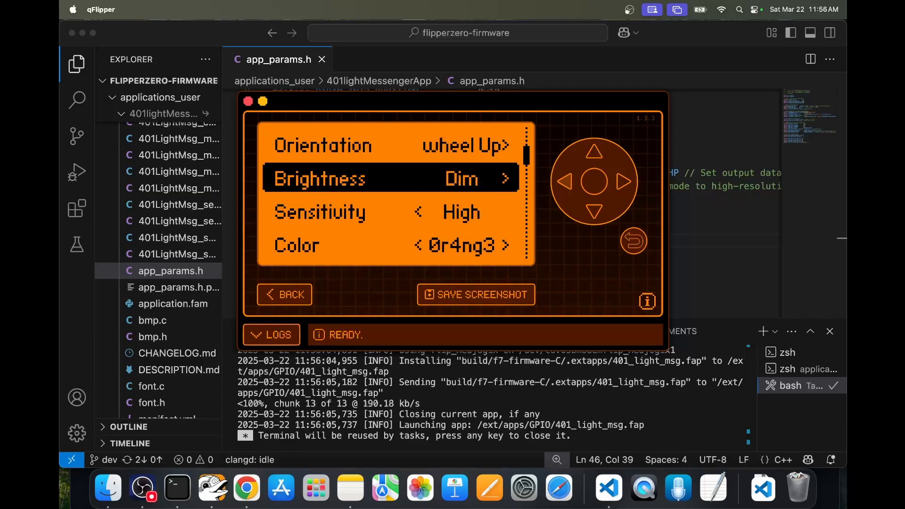
pyautogui.click(621, 182)
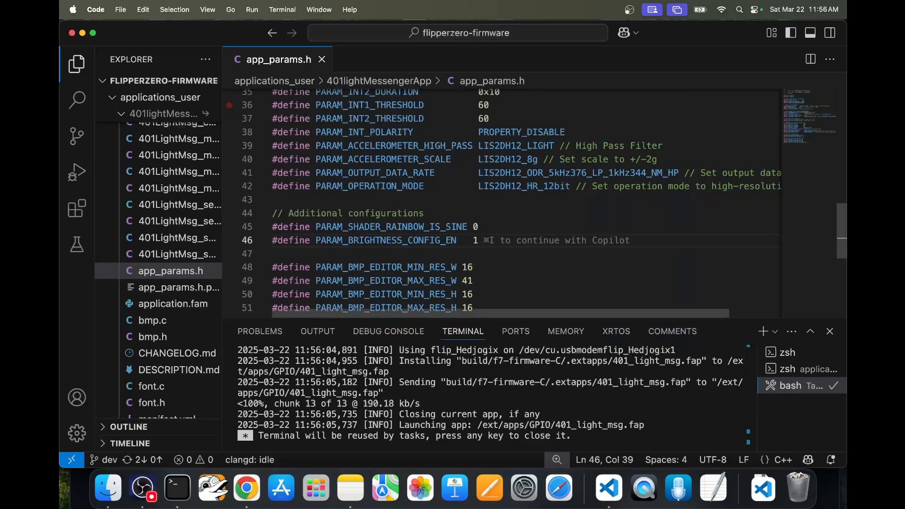
# Open the Repo/fzLightMessenger folder and show its modified app_params.h in Source Control
pyautogui.click(120, 10)
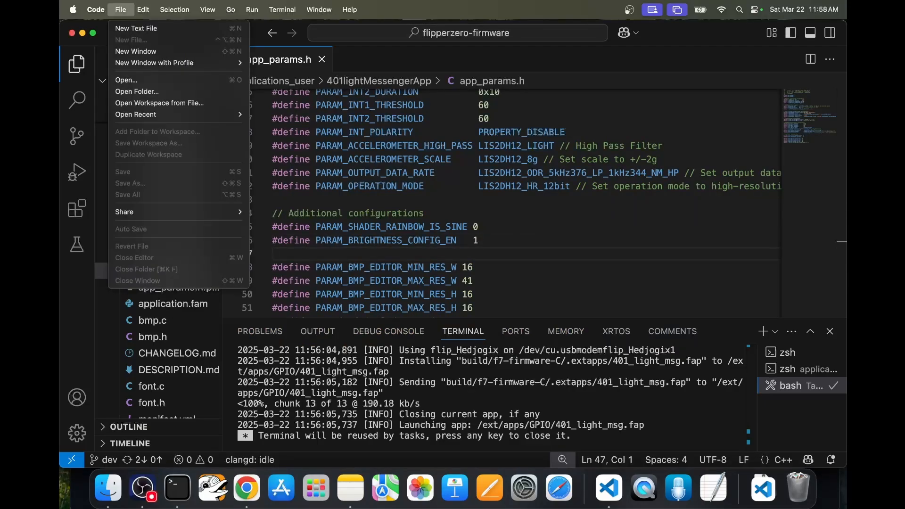
pyautogui.click(120, 10)
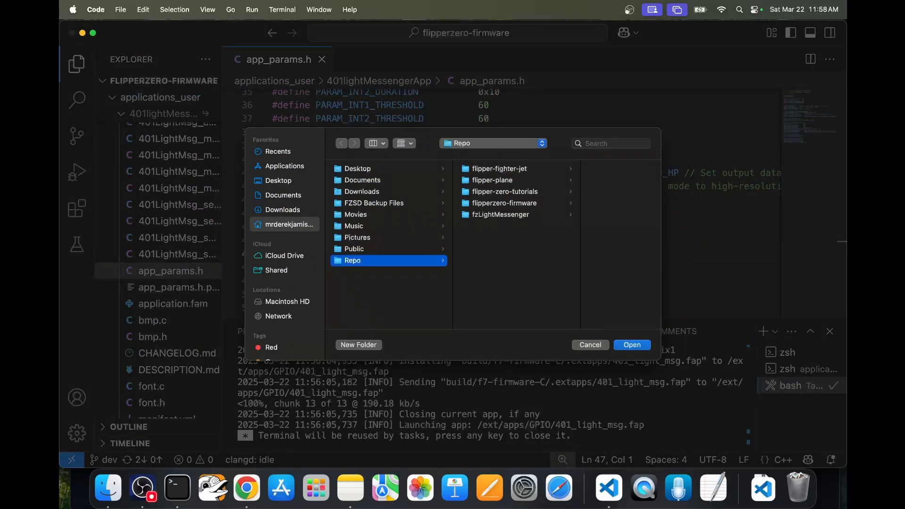
pyautogui.click(500, 214)
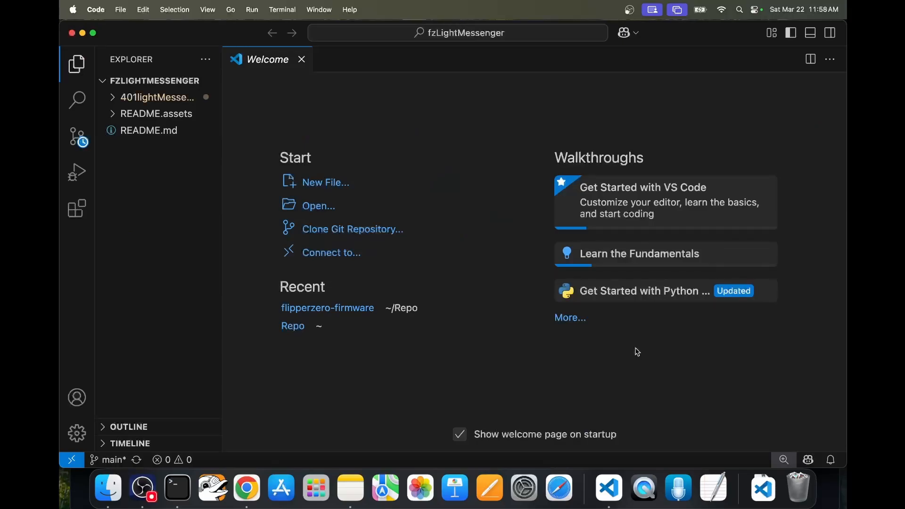
pyautogui.click(76, 137)
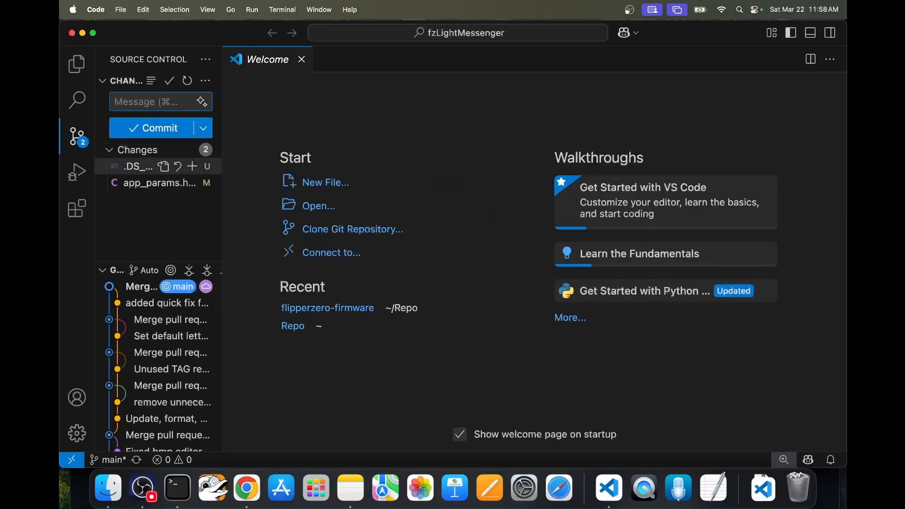
# Review the app_params.h diff and create and check out branch jamisondemo/bright
pyautogui.click(154, 182)
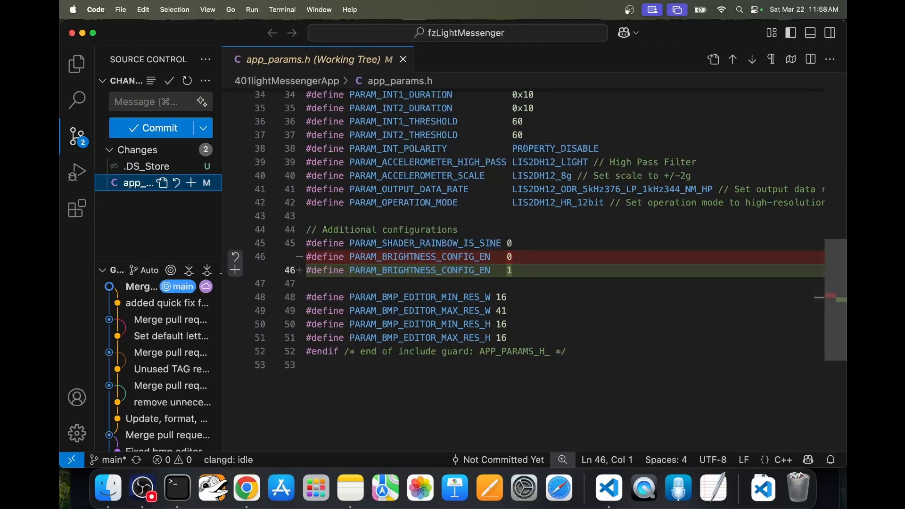
pyautogui.moveTo(139, 183)
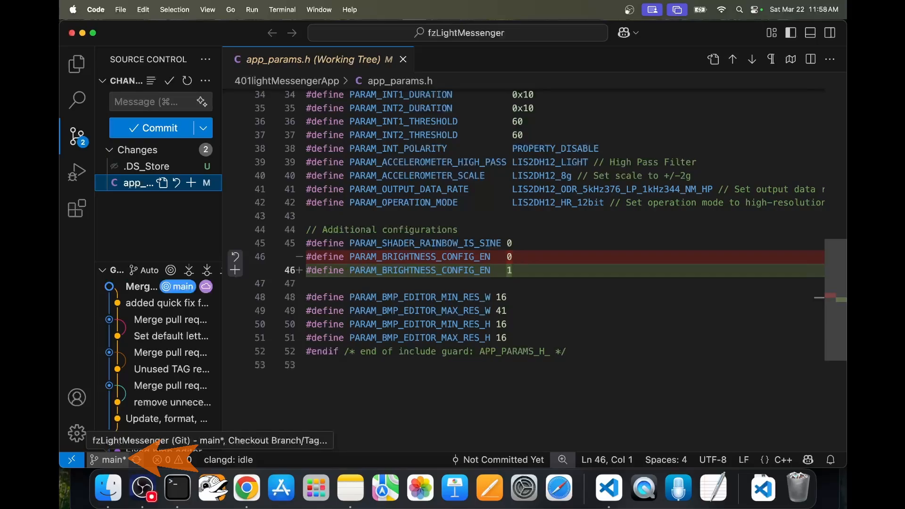
pyautogui.click(110, 460)
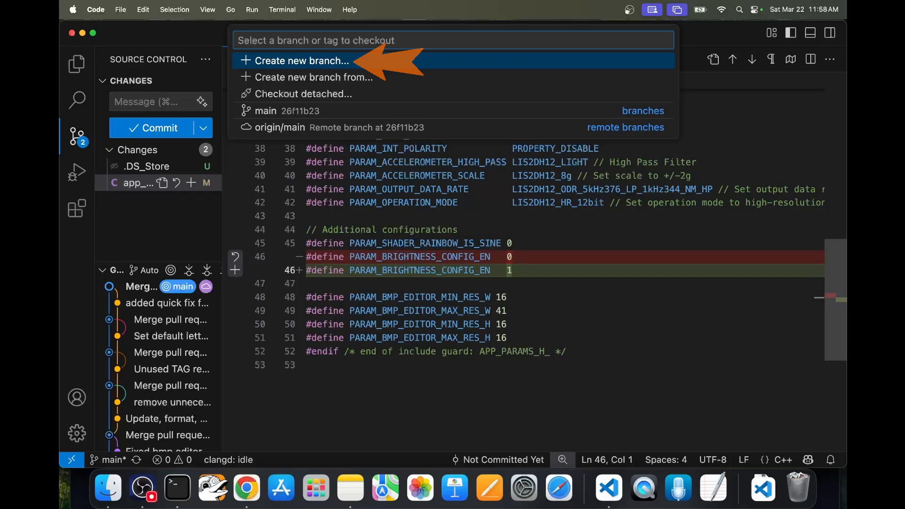
pyautogui.click(300, 61)
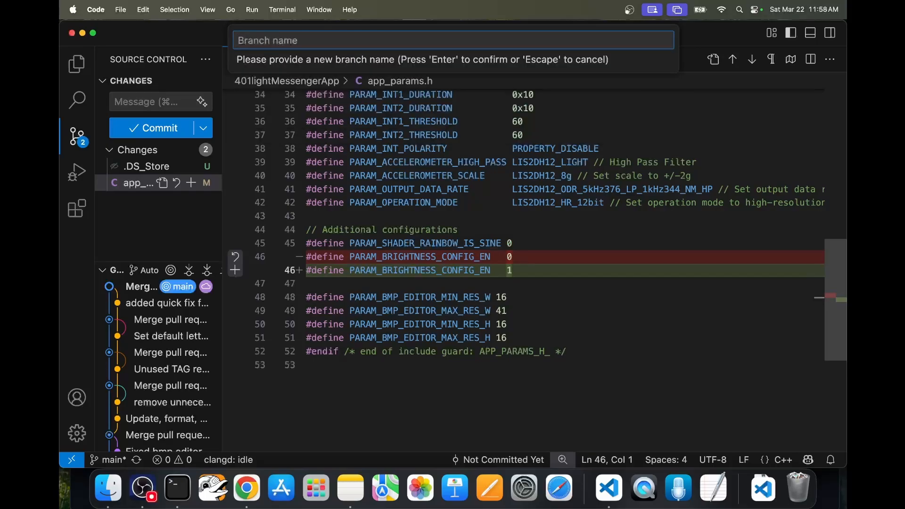
pyautogui.write('jamisondemo/')
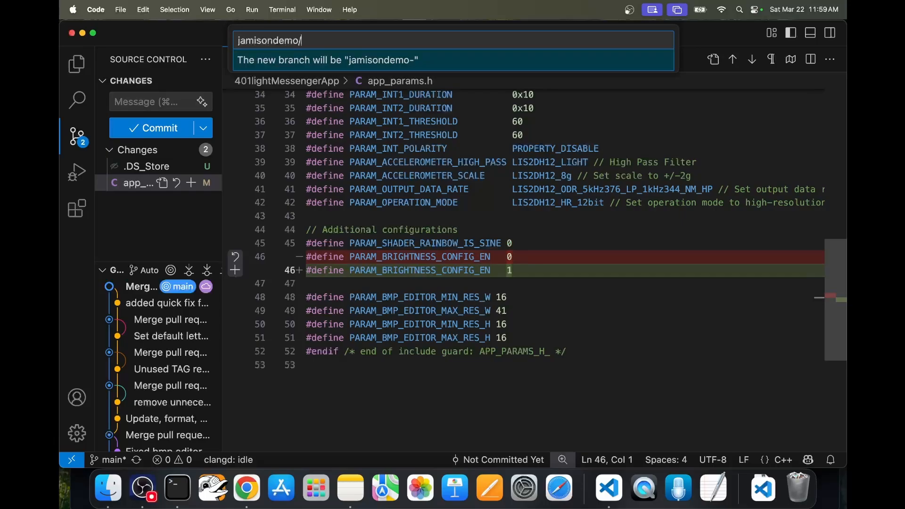
pyautogui.write('br')
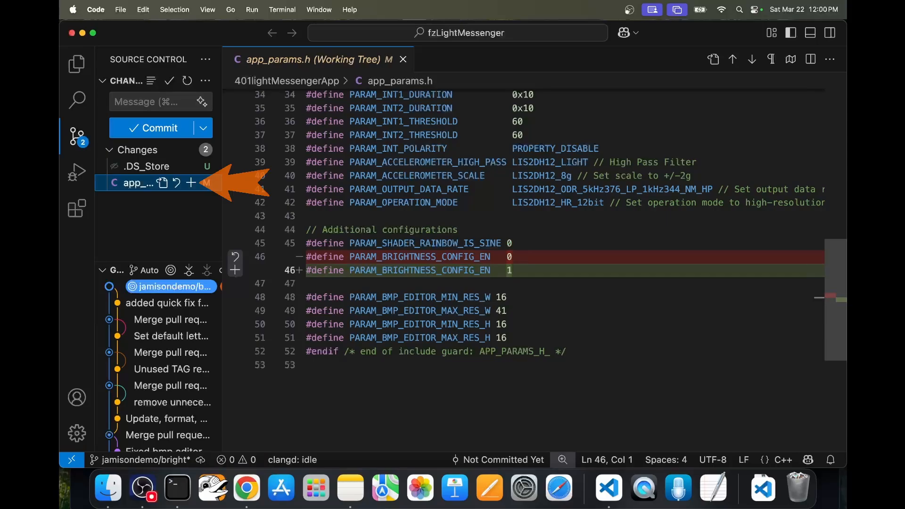
# Stage app_params.h, enter commit message 'Add brightness option', and attempt the commit
pyautogui.click(190, 183)
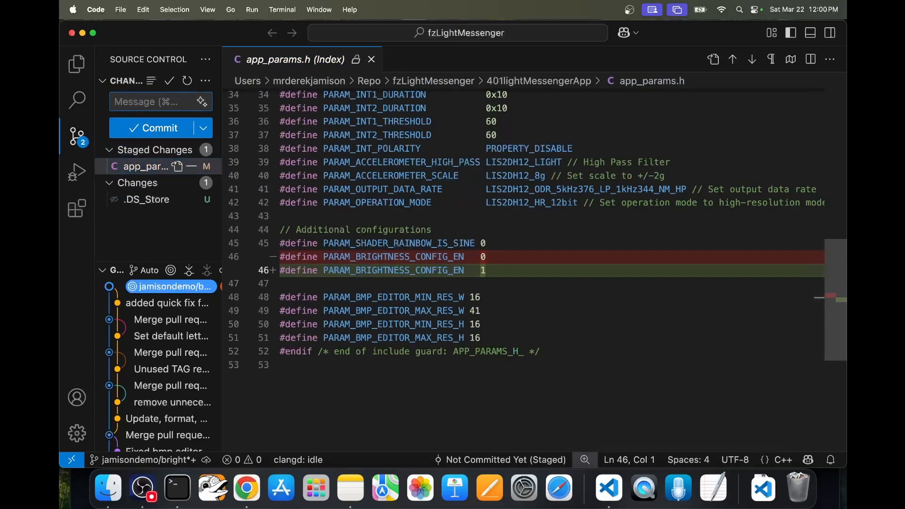
pyautogui.write('Add brightness option')
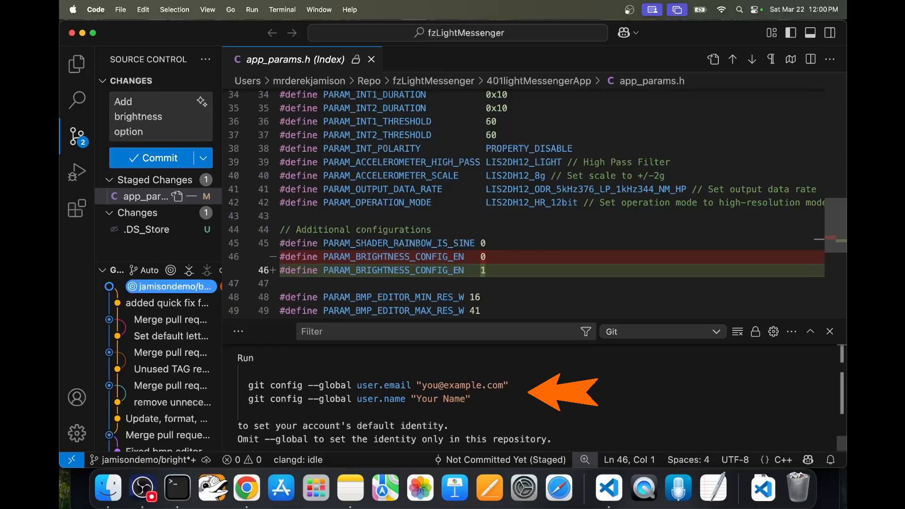
pyautogui.click(282, 10)
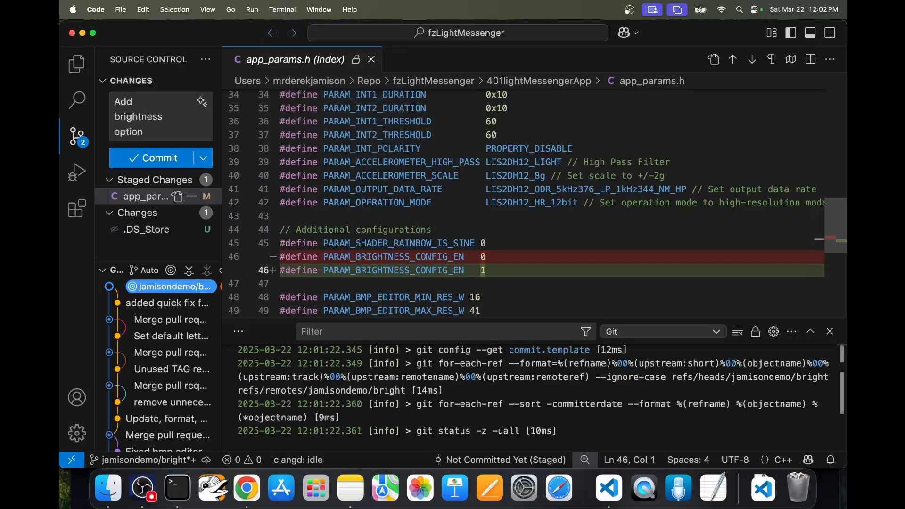
# In the integrated terminal, run git config --global user.email with the account email
pyautogui.click(462, 331)
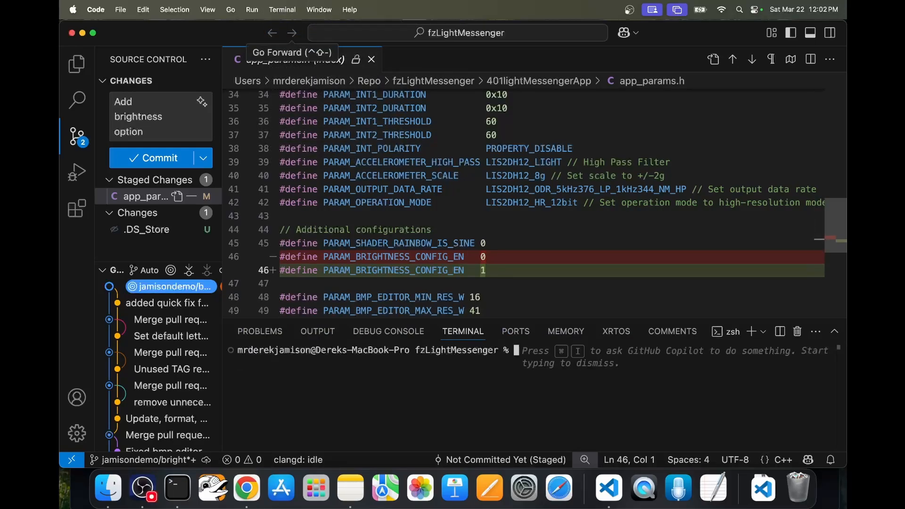
pyautogui.write('git c')
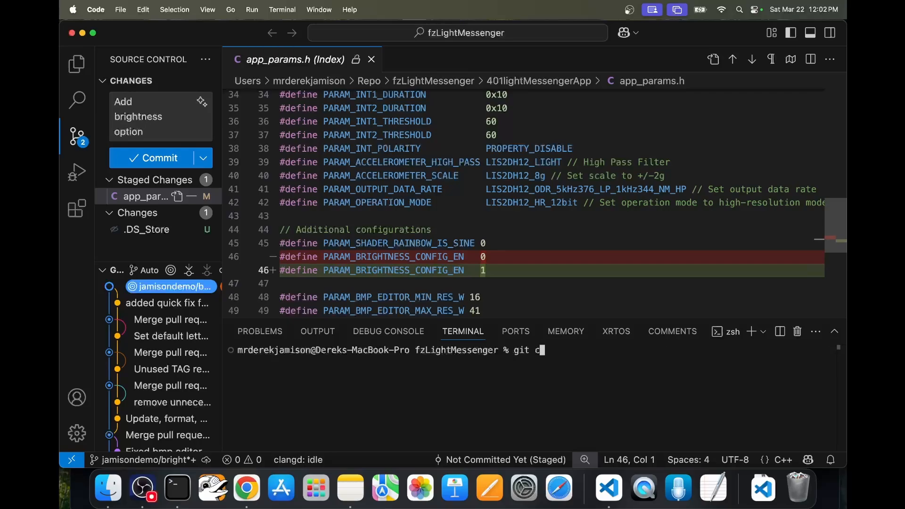
pyautogui.write('onfig')
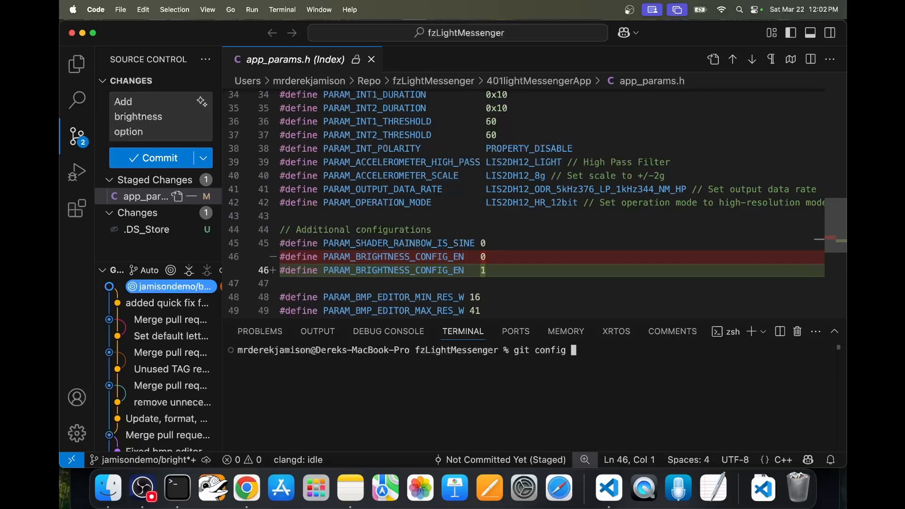
pyautogui.write('--global')
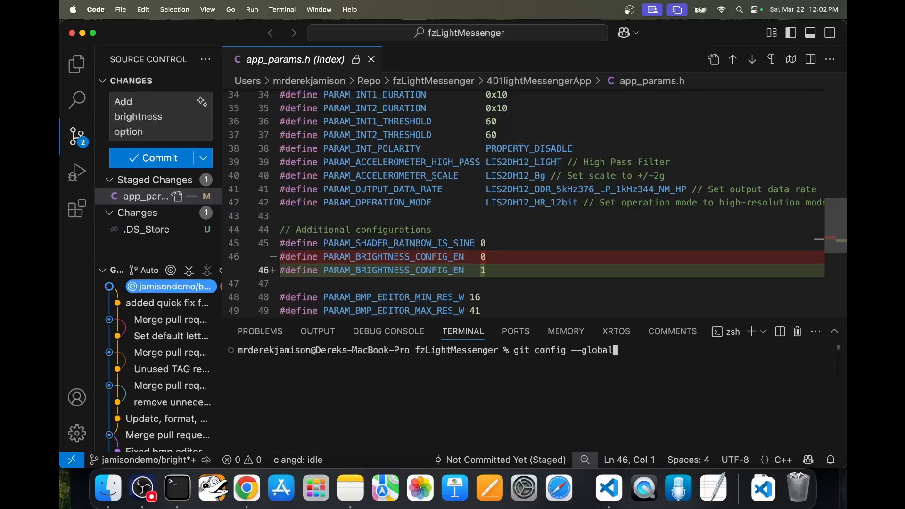
pyautogui.write('user.e')
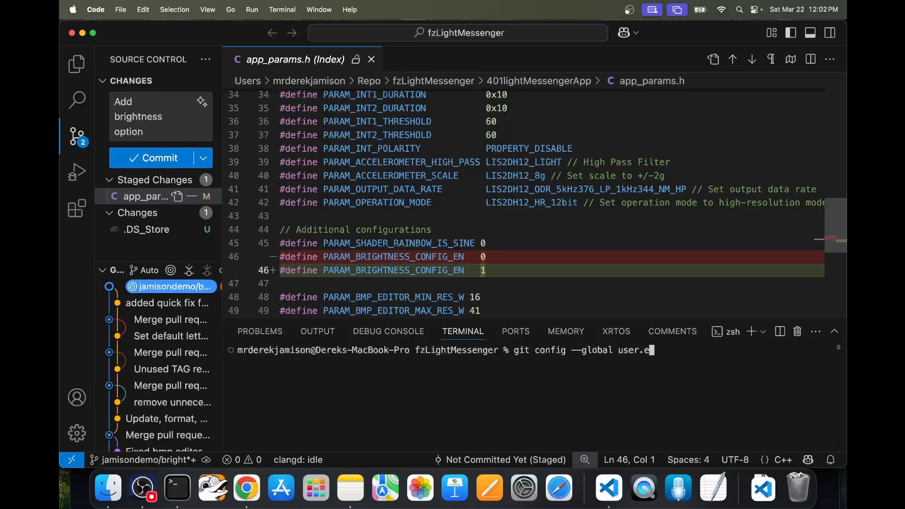
pyautogui.write('mail "')
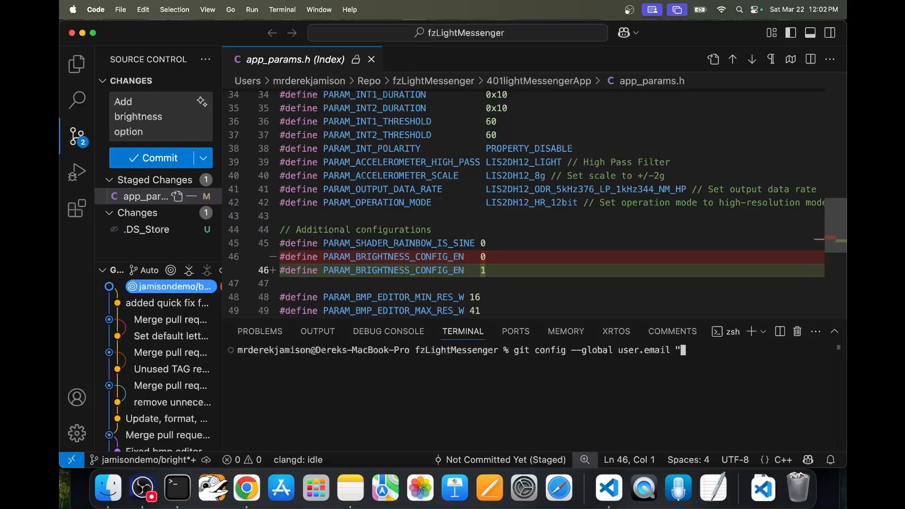
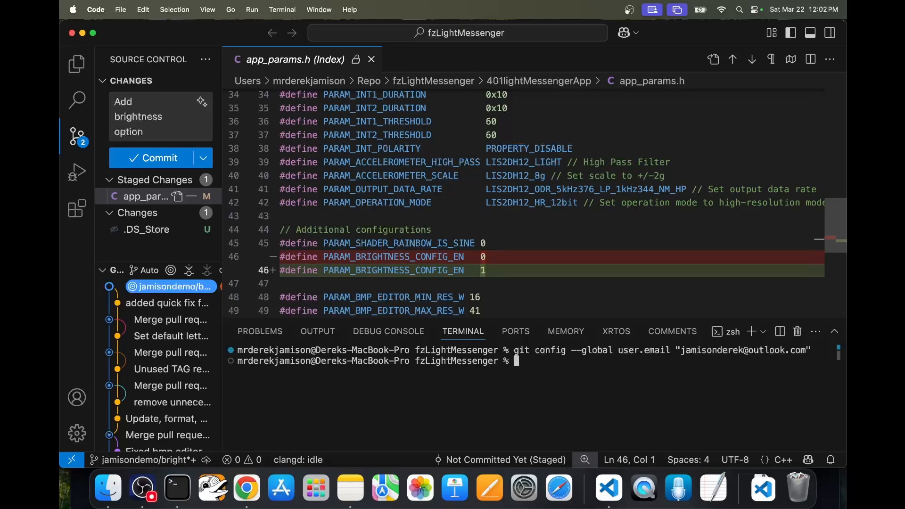
# Run git config --global user.name to set the Git user name
pyautogui.write('git con')
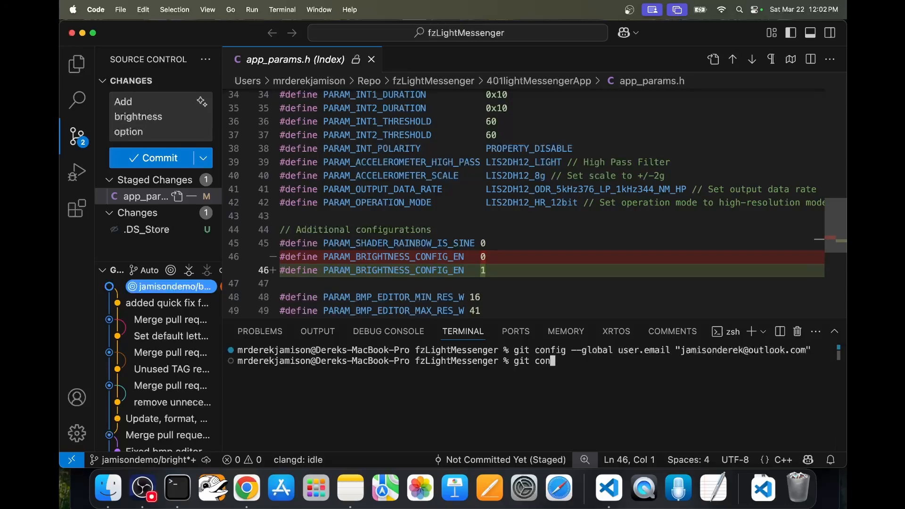
pyautogui.write('fig --global')
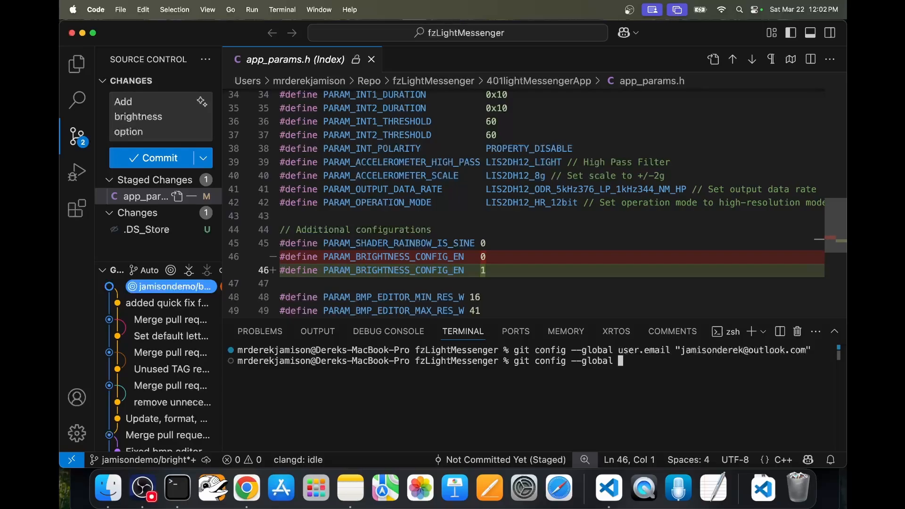
pyautogui.write('user')
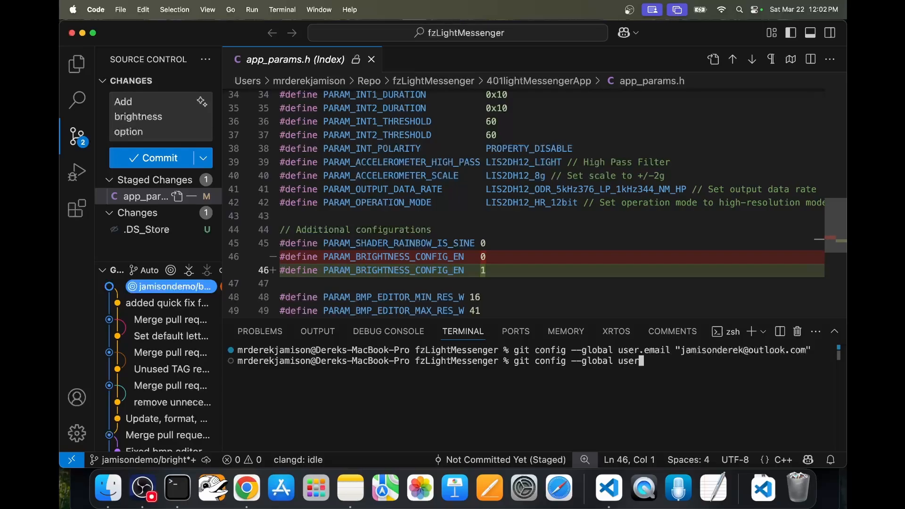
pyautogui.write('.name "Derek Jamison"')
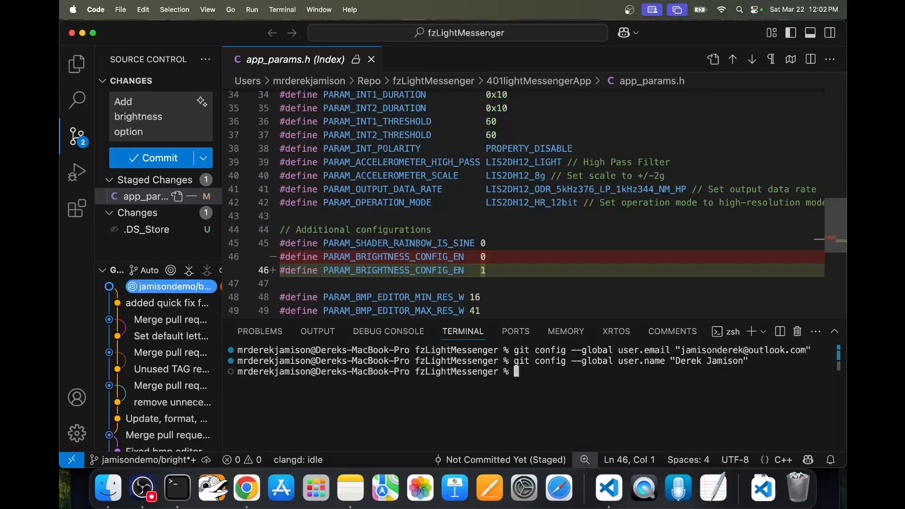
pyautogui.moveTo(272, 33)
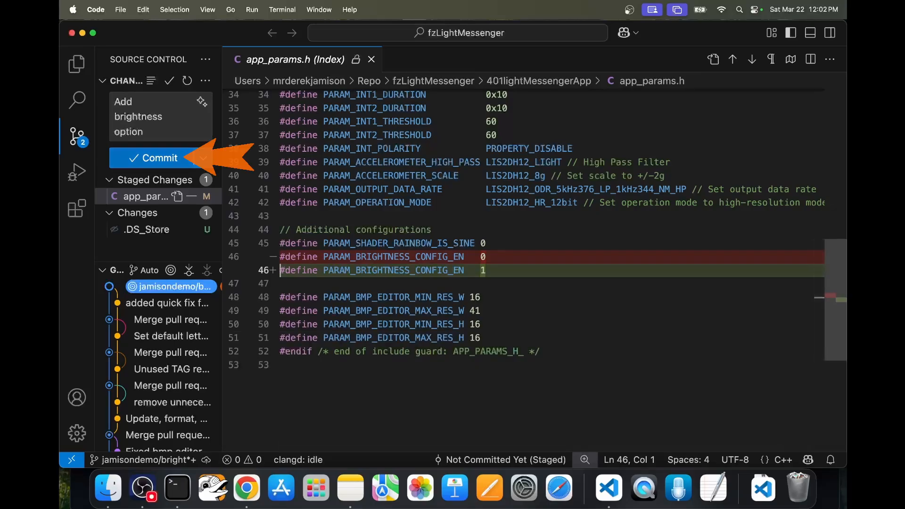
pyautogui.moveTo(160, 158)
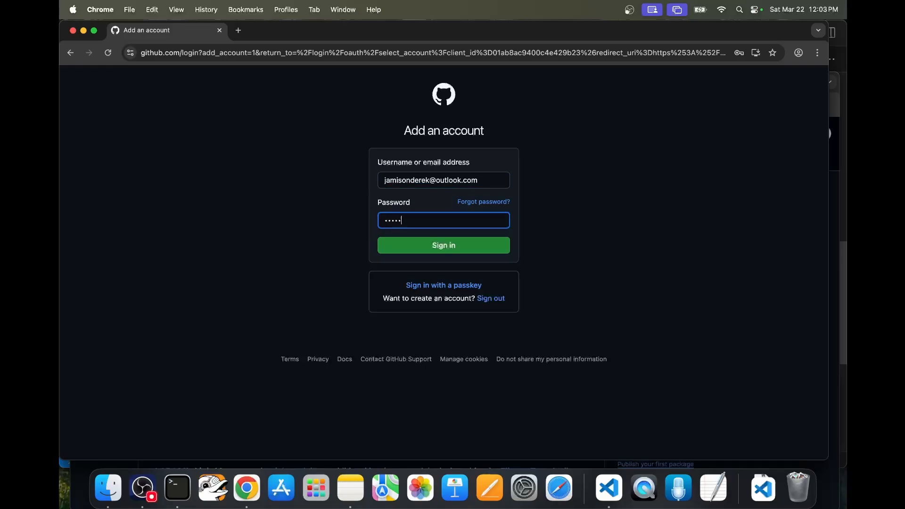
# Enter the GitHub password, authorize Visual-Studio-Code for jamison-demo, and return to the editor
pyautogui.write('••••')
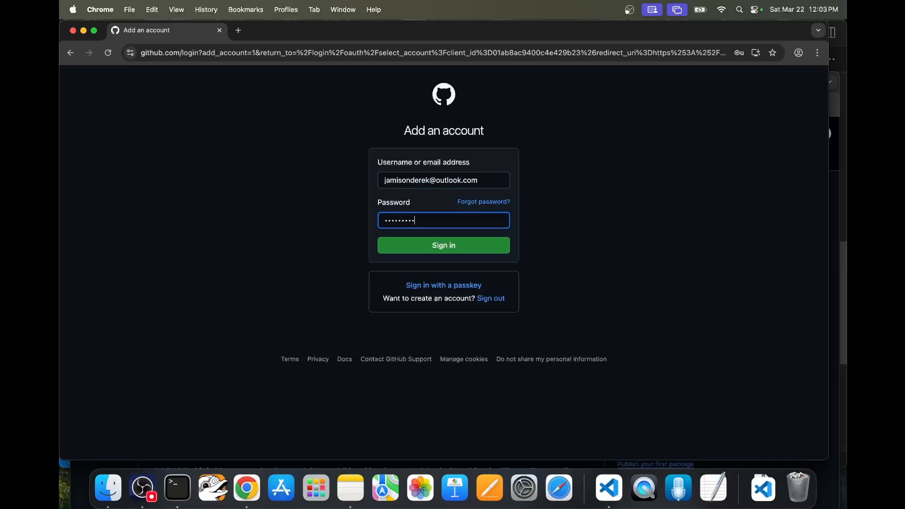
pyautogui.click(443, 245)
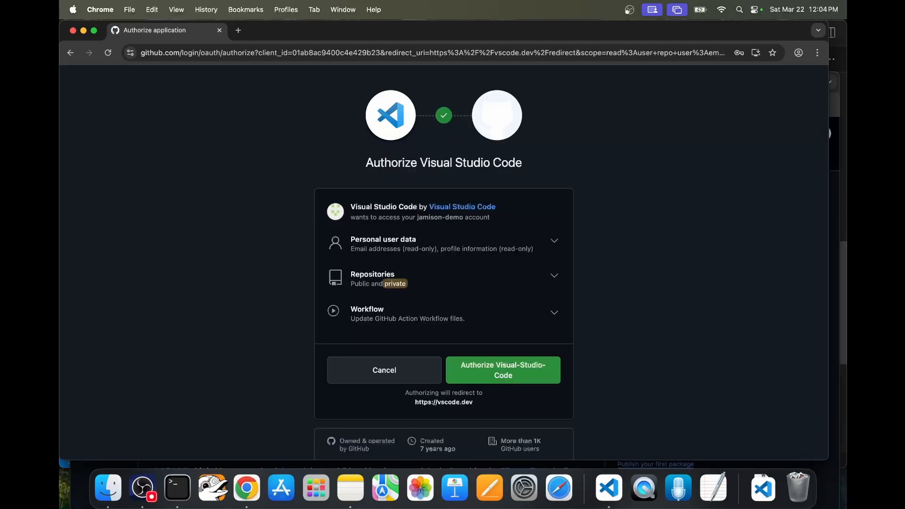
pyautogui.click(502, 370)
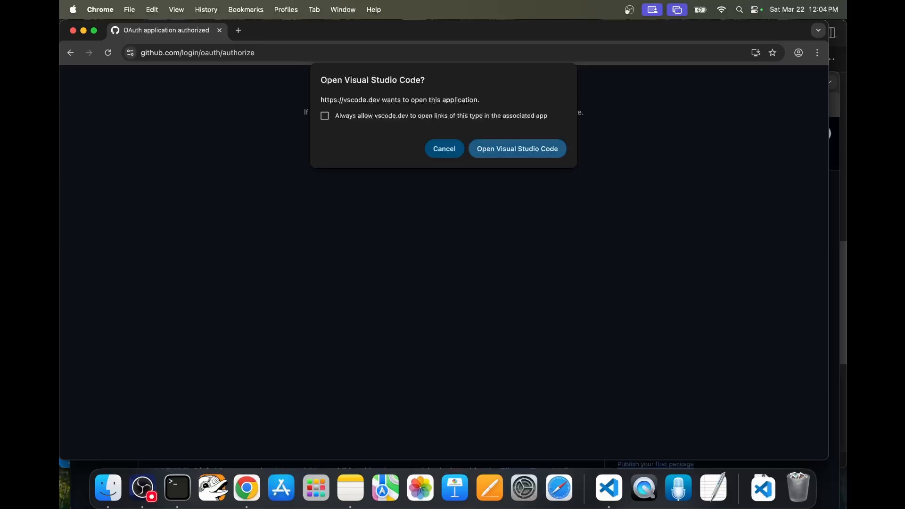
pyautogui.click(516, 148)
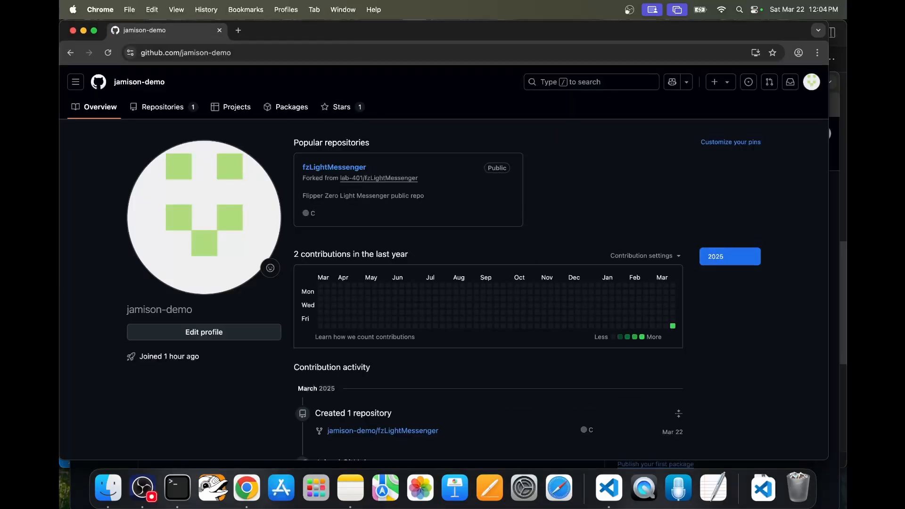
# Open the forked fzLightMessenger repo, start the 'Add brightness option' pull request, and review the diff
pyautogui.click(333, 167)
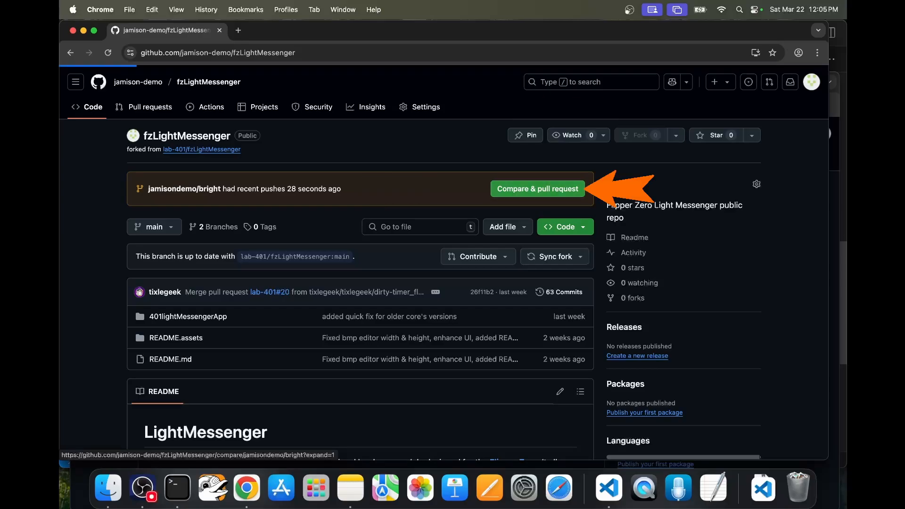
pyautogui.click(537, 189)
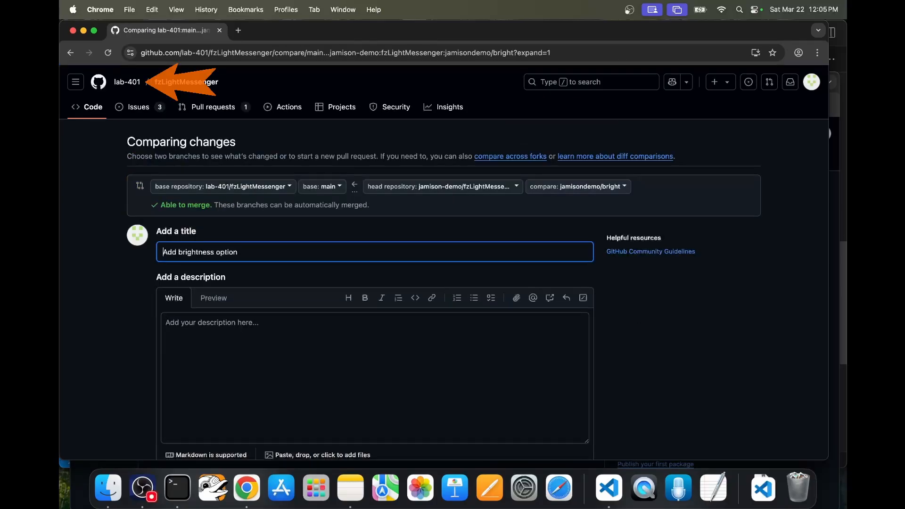
pyautogui.scroll(-3)
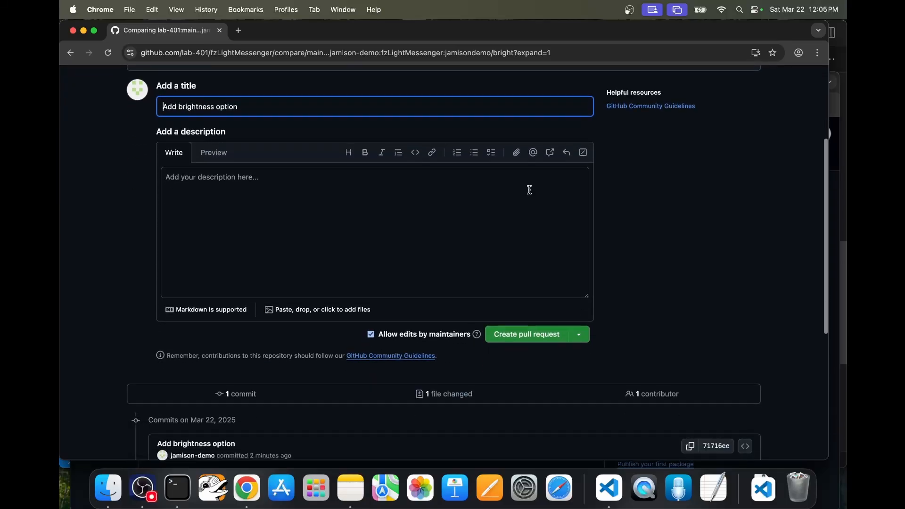
pyautogui.scroll(-3)
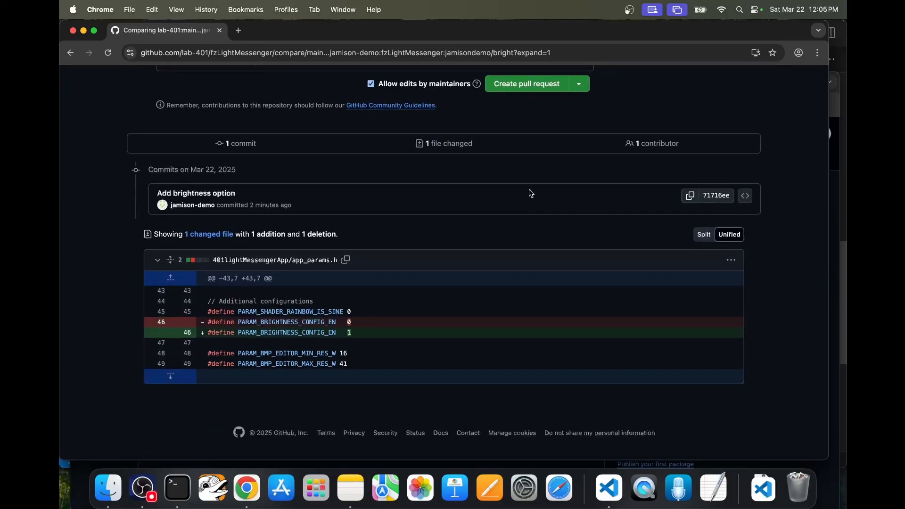
pyautogui.scroll(3)
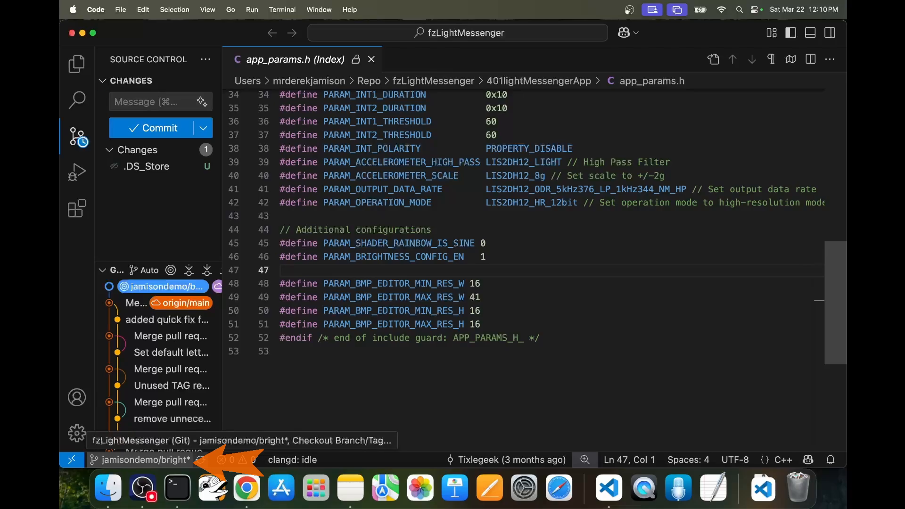
# Check out main from the status bar branch list, restoring PARAM_BRIGHTNESS_CONFIG_EN to 0
pyautogui.click(141, 460)
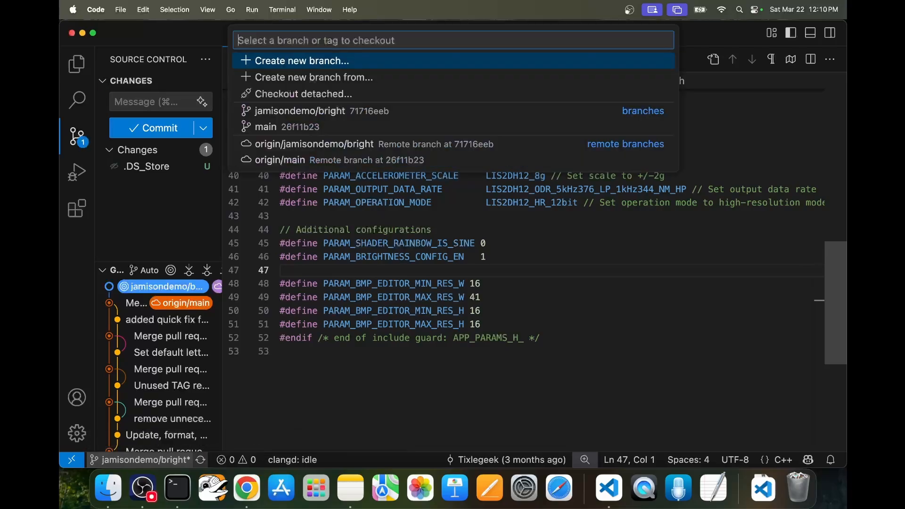
pyautogui.moveTo(266, 127)
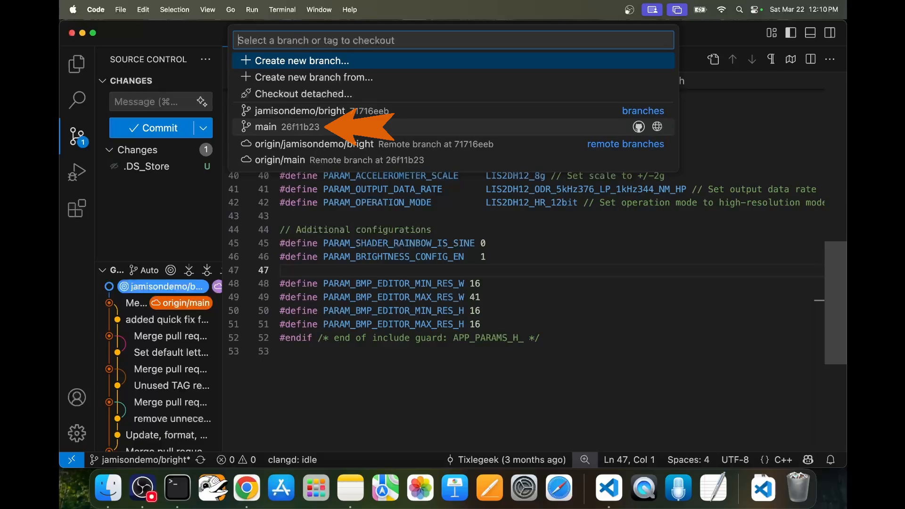
pyautogui.click(283, 127)
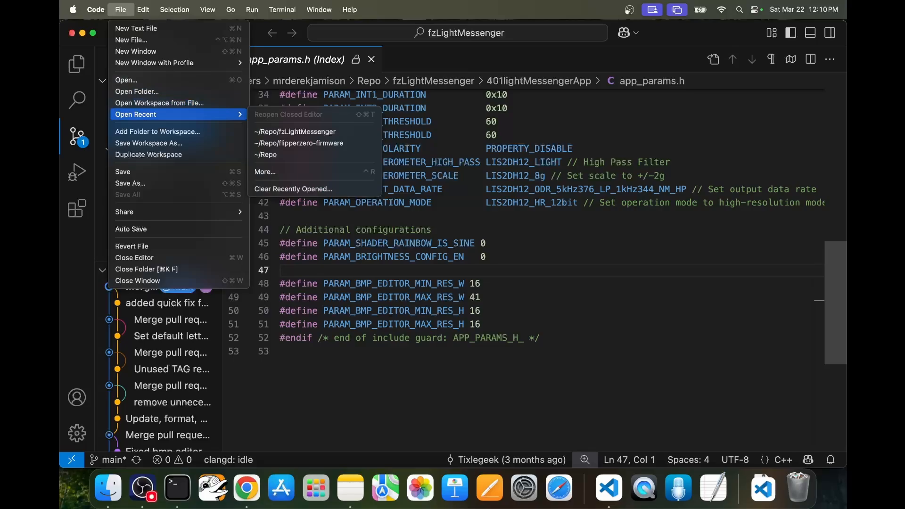
pyautogui.moveTo(294, 131)
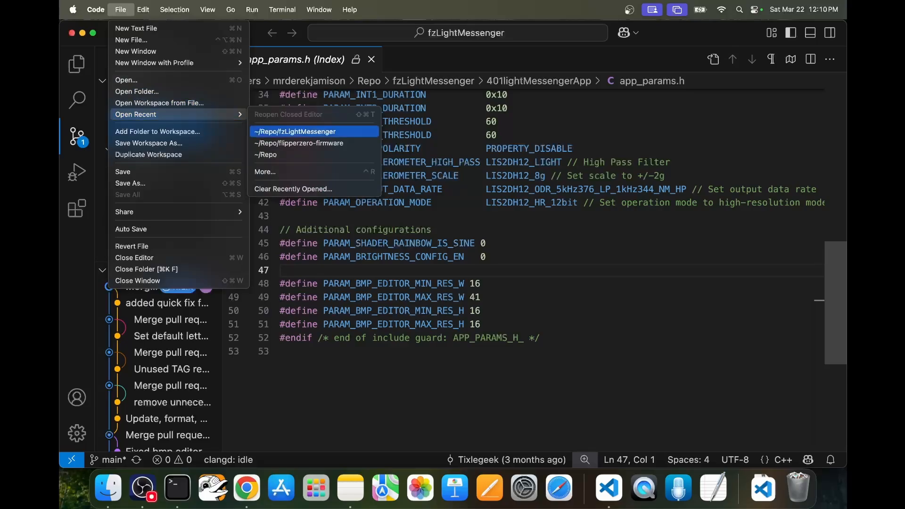